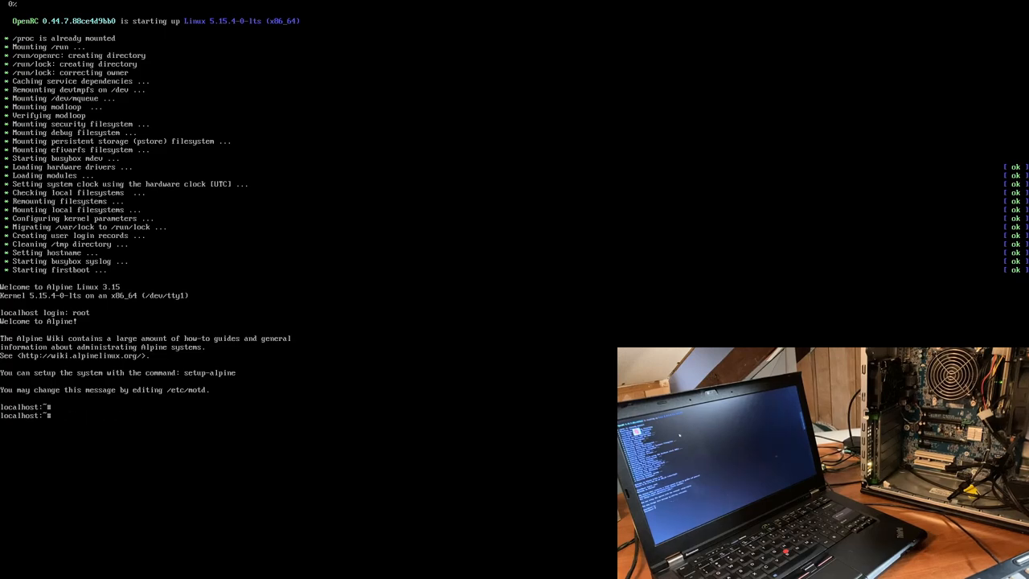
Step: Run setup-alpine as root to complete the installation, then reboot into GRUB
text(setup-)
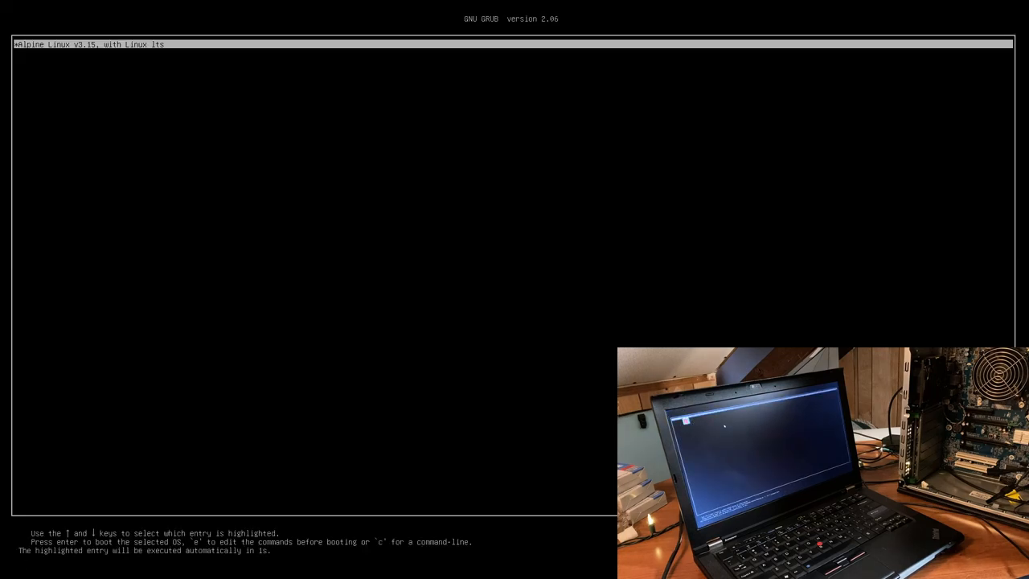
Step: Boot Alpine, log in as root and add the user snoopie with a password
key(Return)
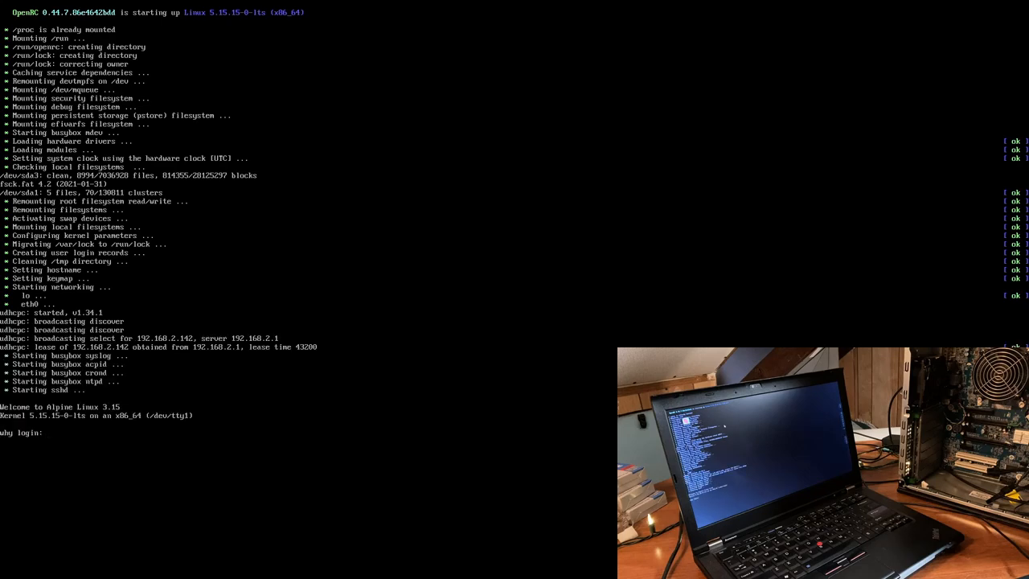
text(root)
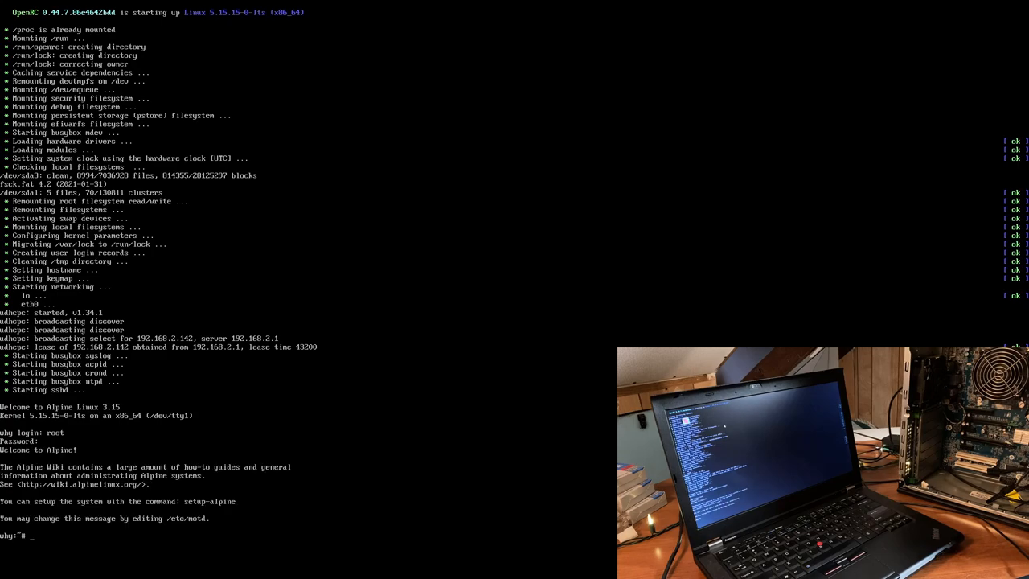
text(adduser snoopie)
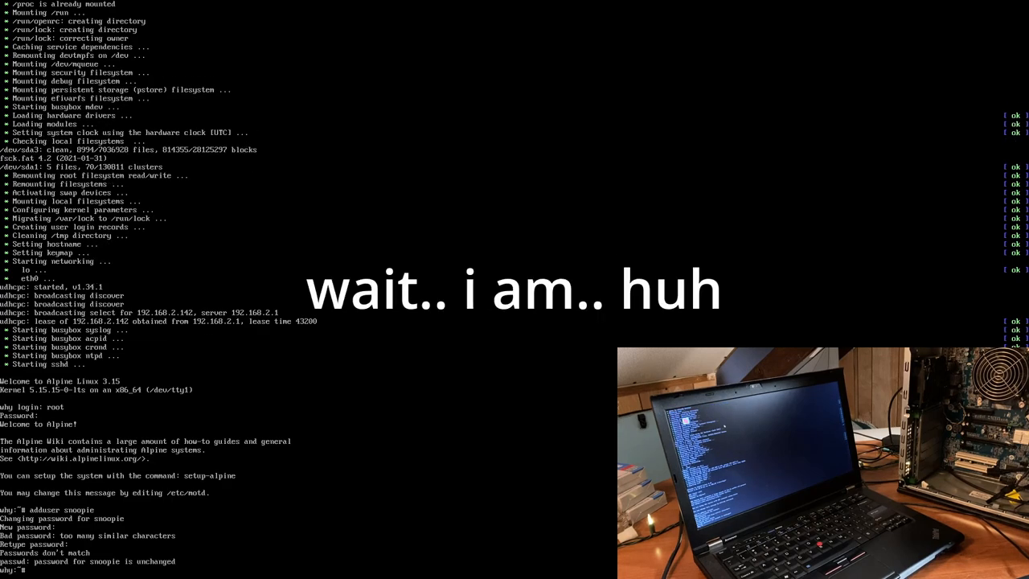
text(su s)
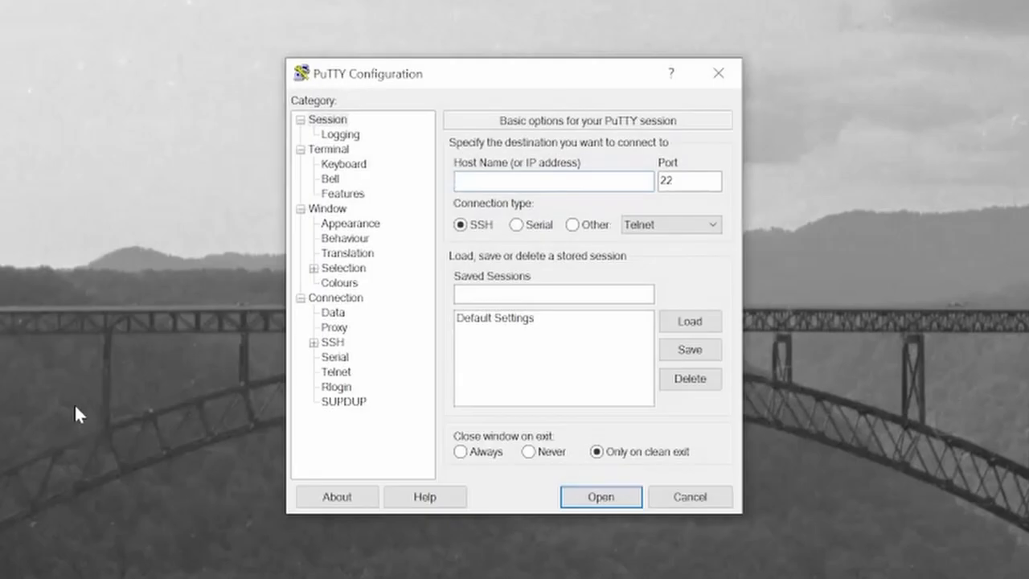
Step: Connect PuTTY to 192.168.2.142 and log in as snoopie
text(192.2.14)
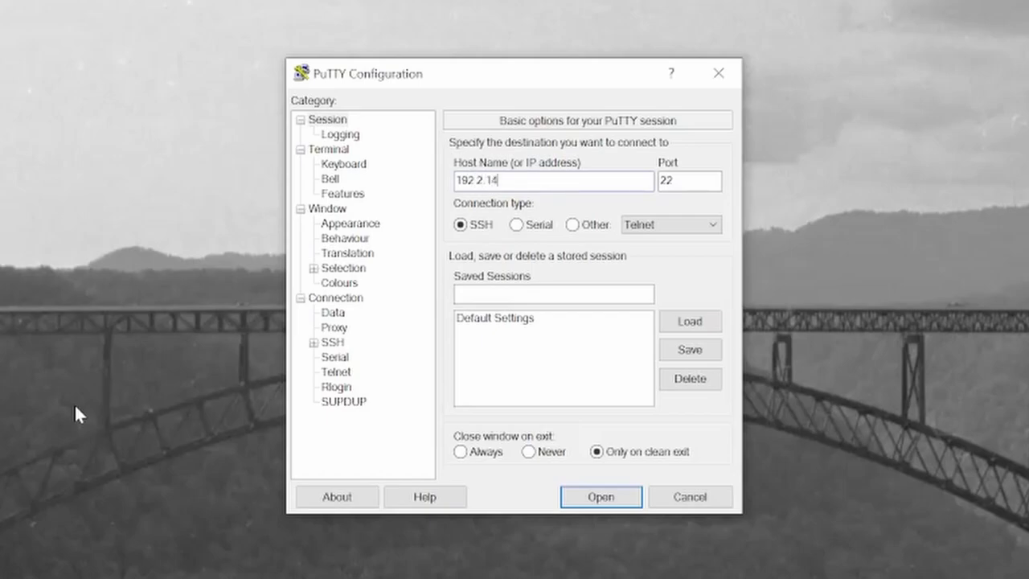
click(601, 495)
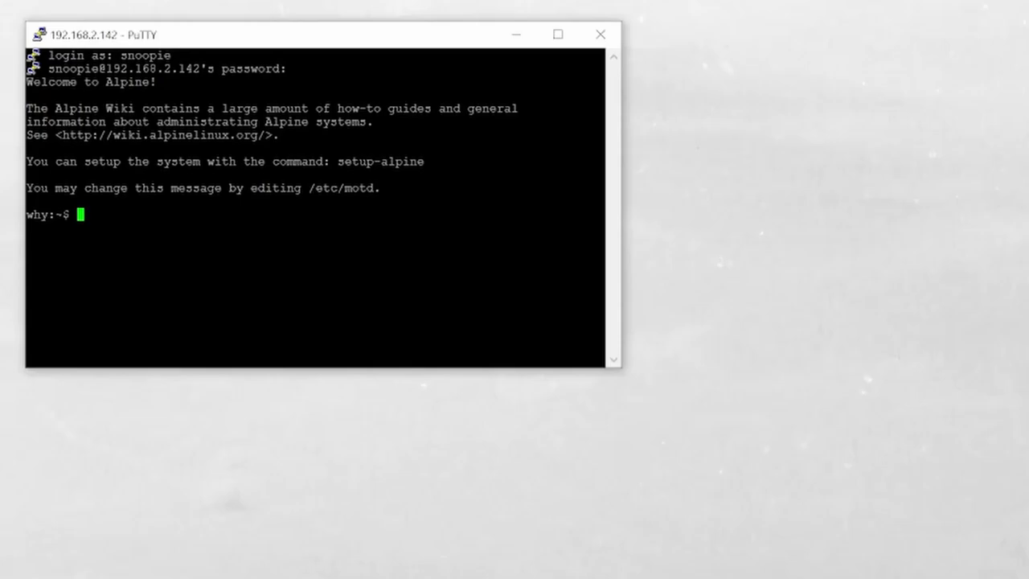
Step: Find that nano is missing and display apk's help listing
text(nano)
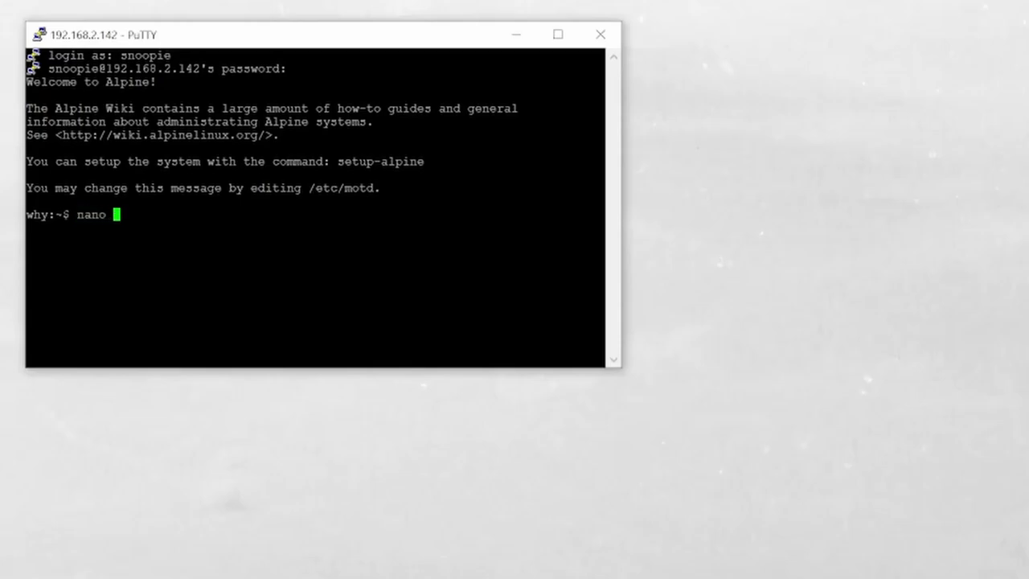
text(/etc/motd)
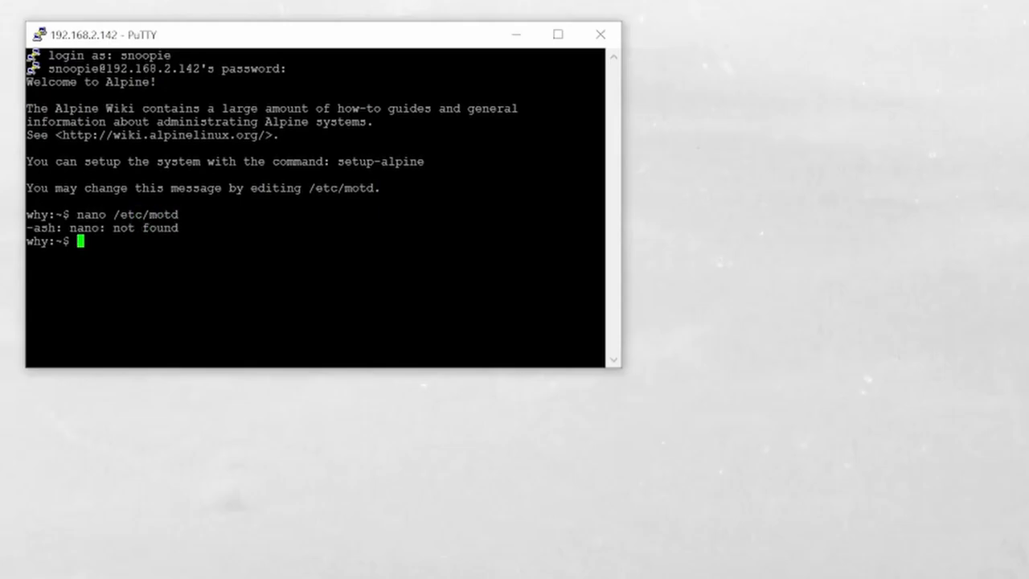
text(apk install)
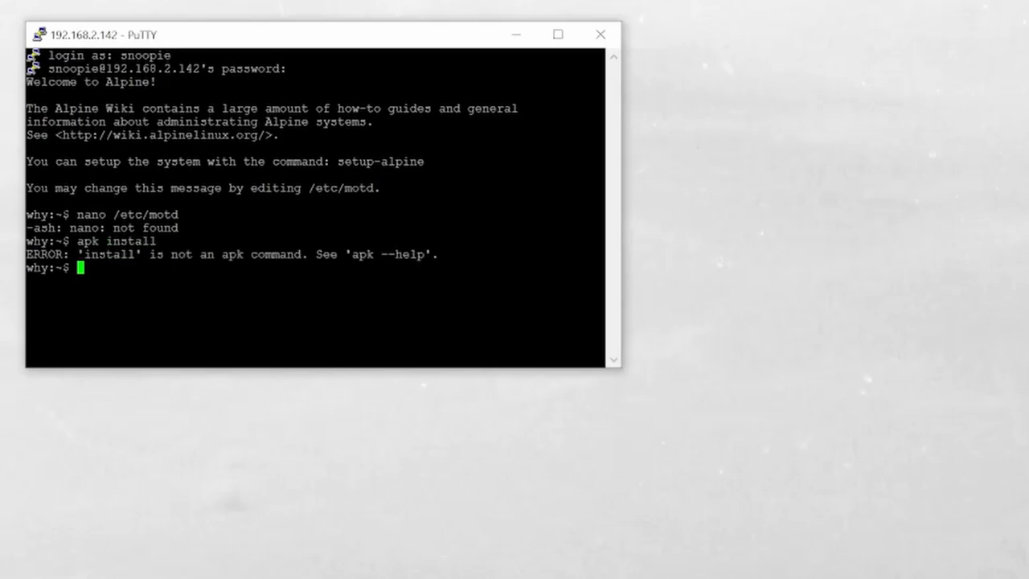
text(apk insta)
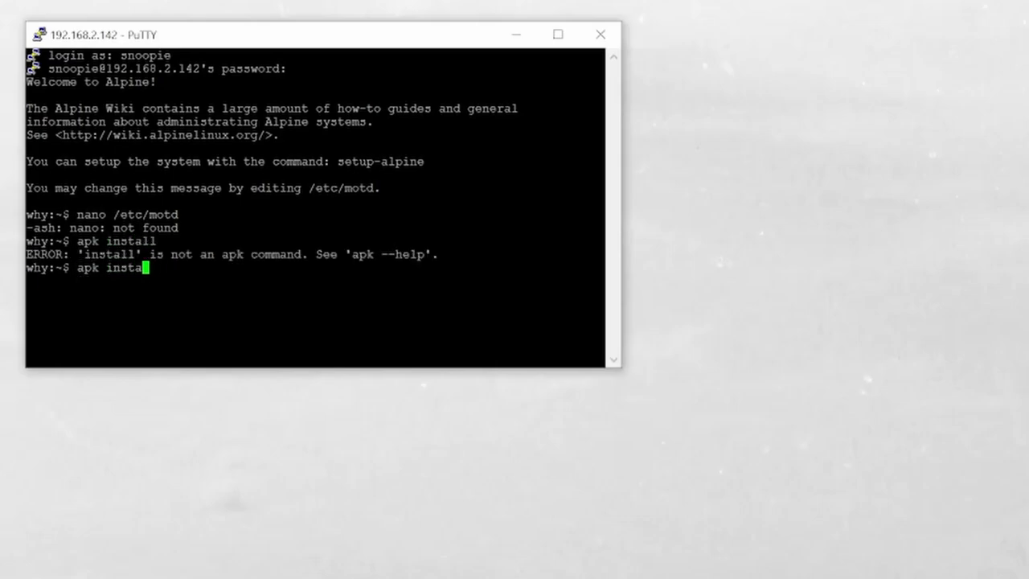
key(BackSpace)
text(apk --help)
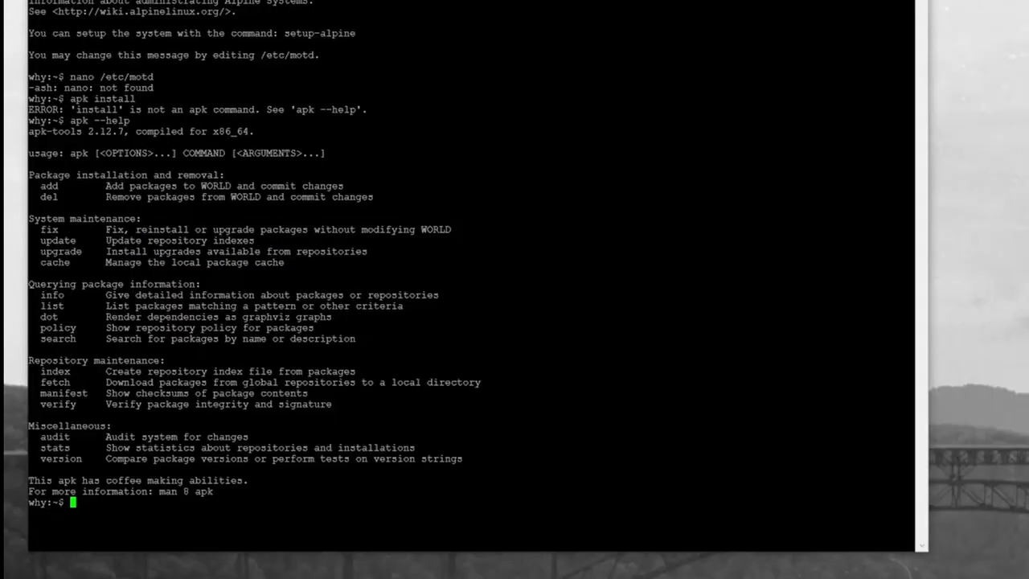
Step: Install nano via apk add as root and edit /etc/motd to read You're a furry
text(apk add nano)
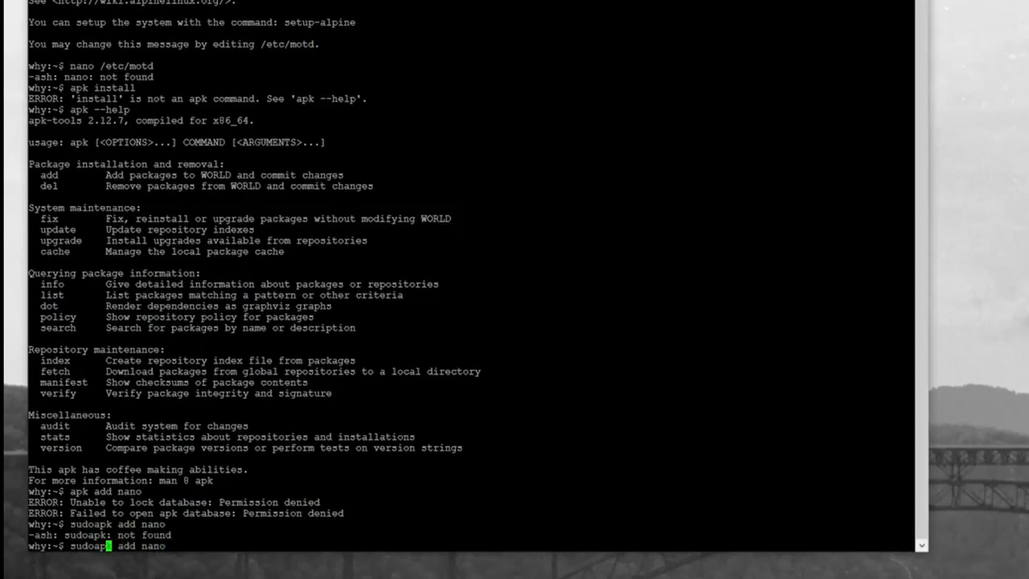
key(Return)
text(su)
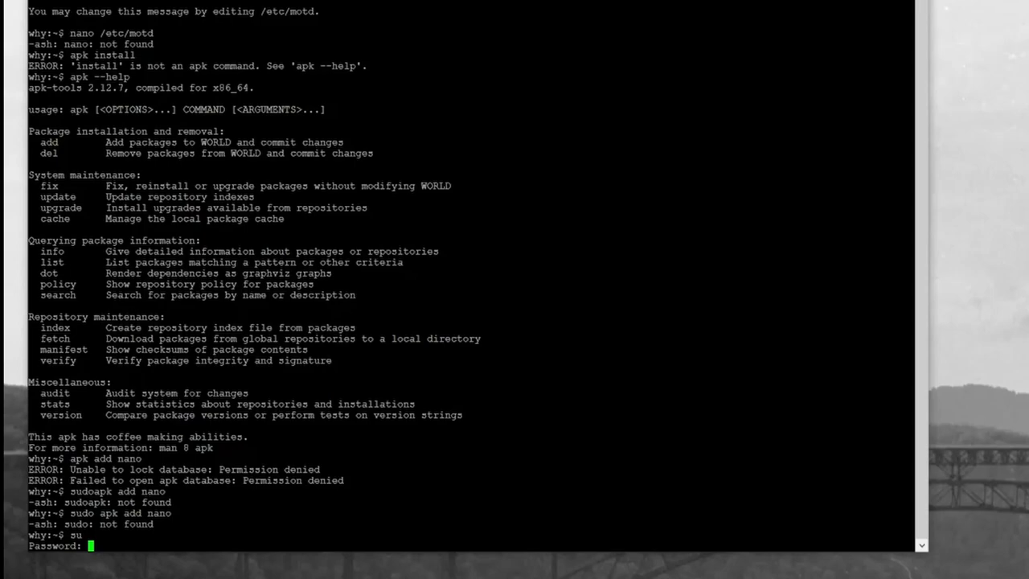
text(apk add)
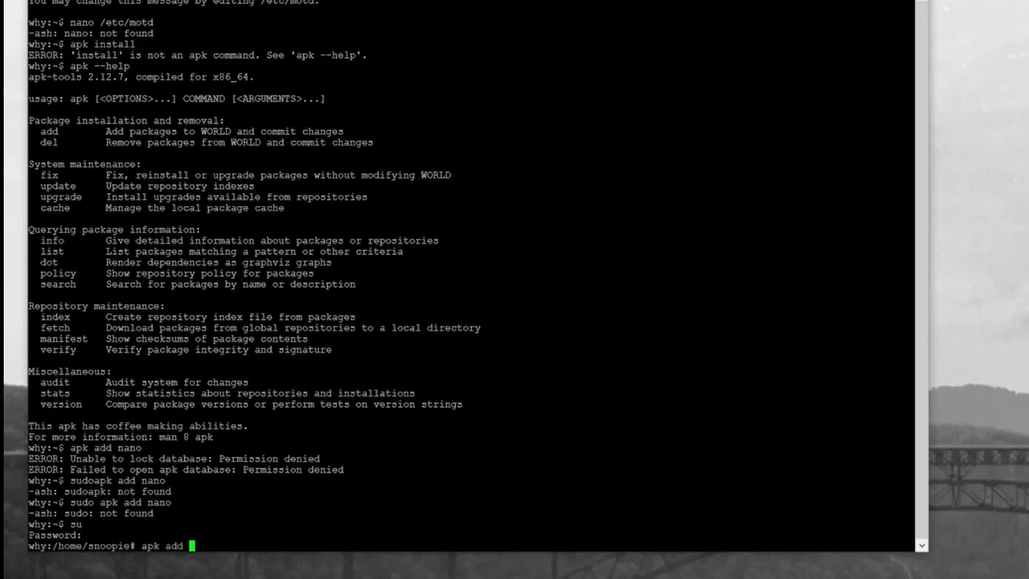
text(nano)
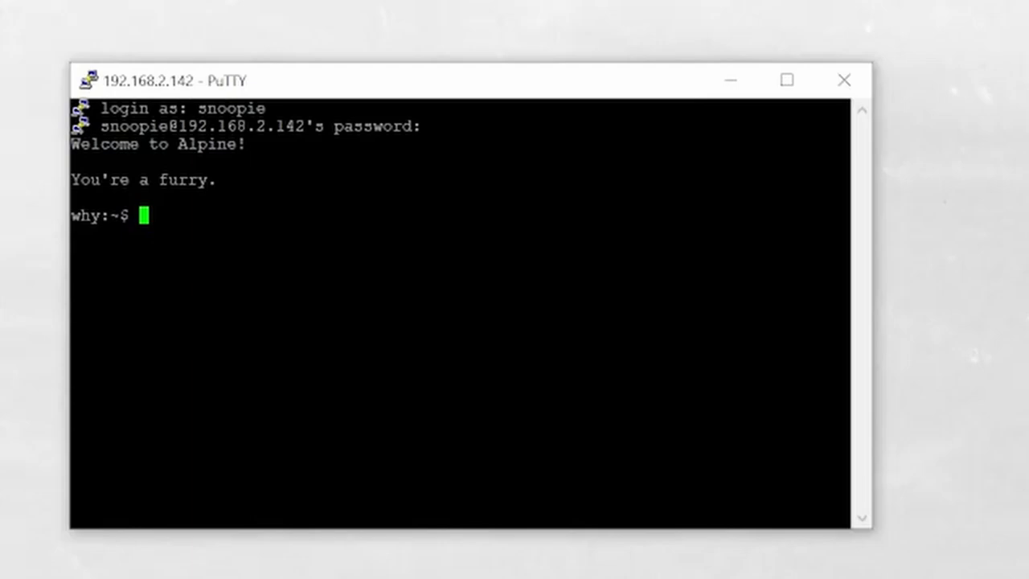
Step: Install samba and its dependencies with apk add as root, then list /etc
text(apk add sam)
text(su)
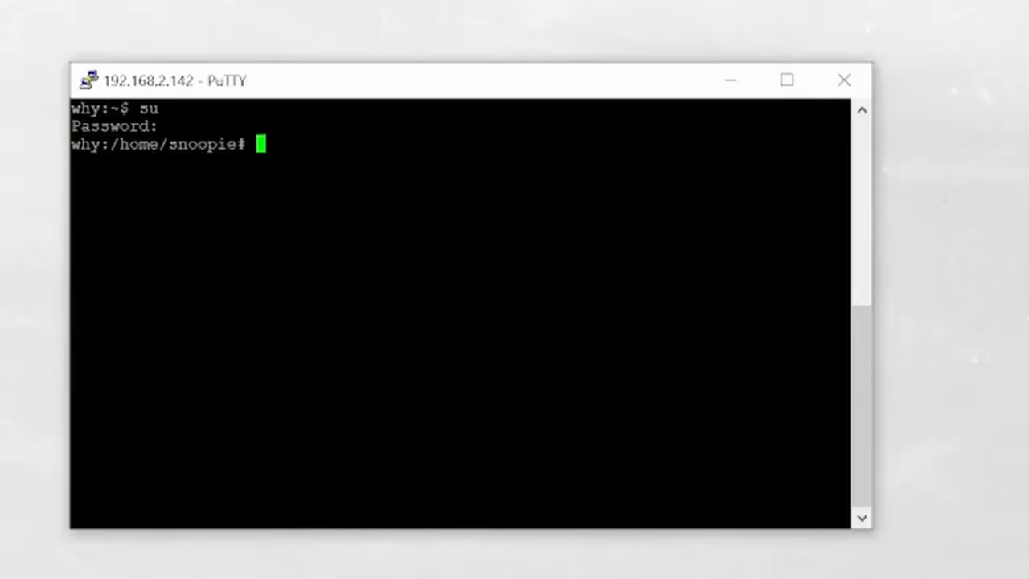
text(apk add)
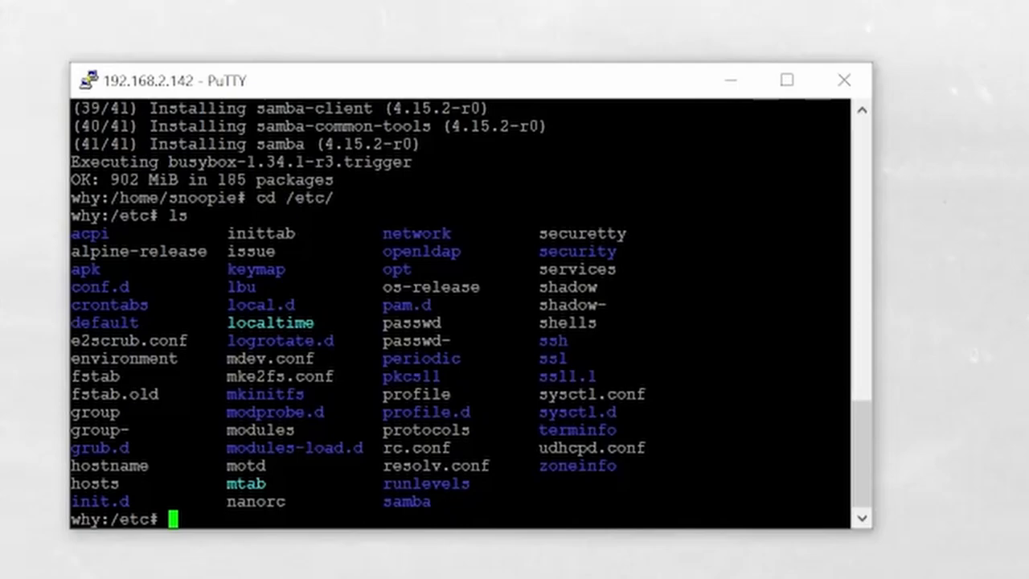
Step: Review smb.conf in nano and create the /share directory
text(nano)
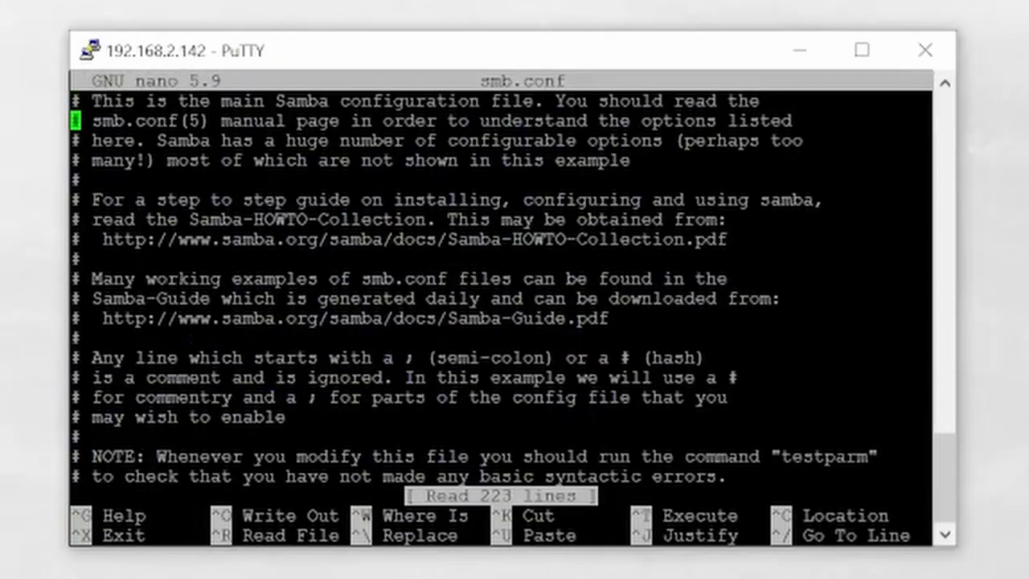
scroll(down, 3)
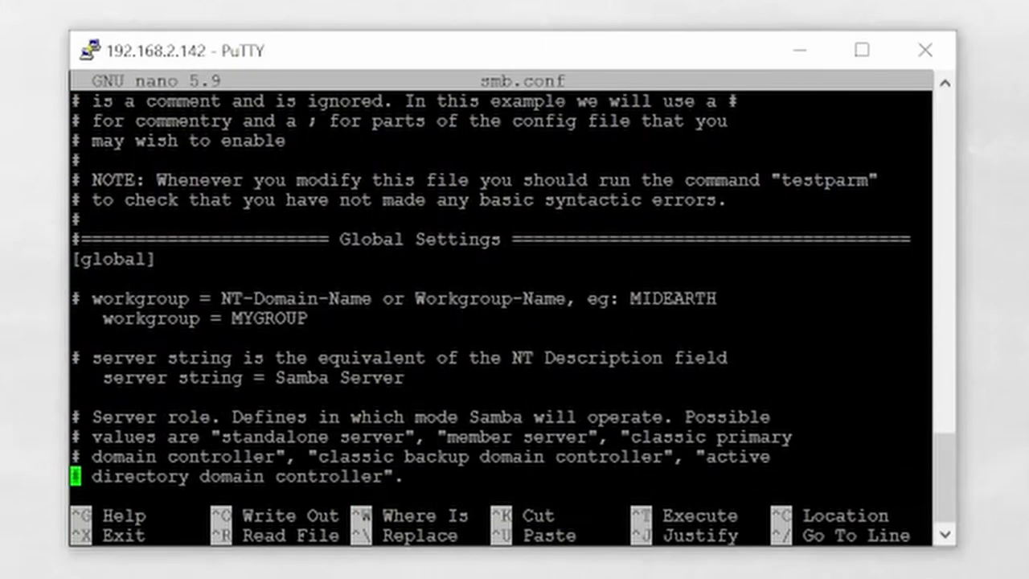
key(Up)
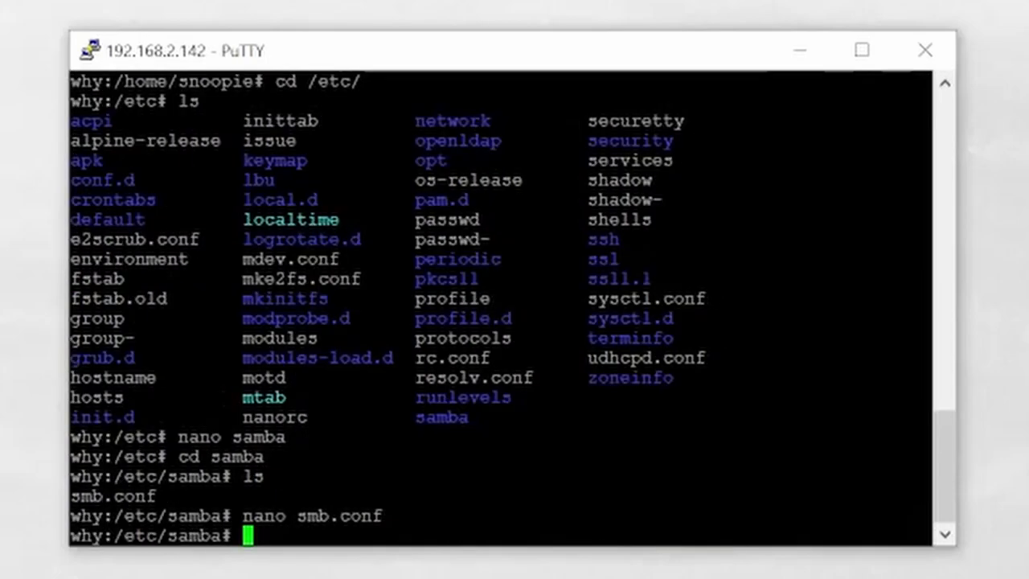
text(mkdir)
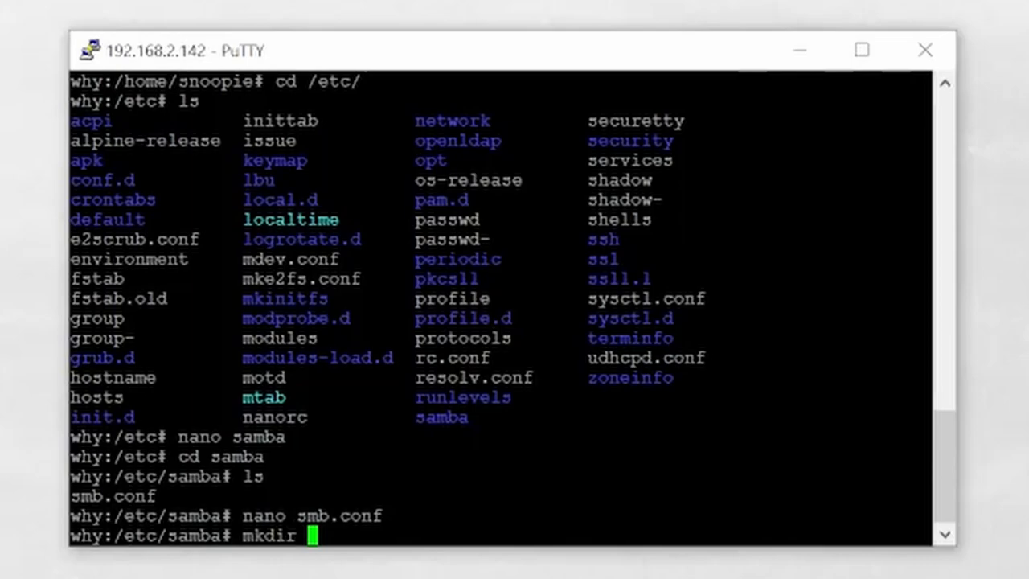
text(/)
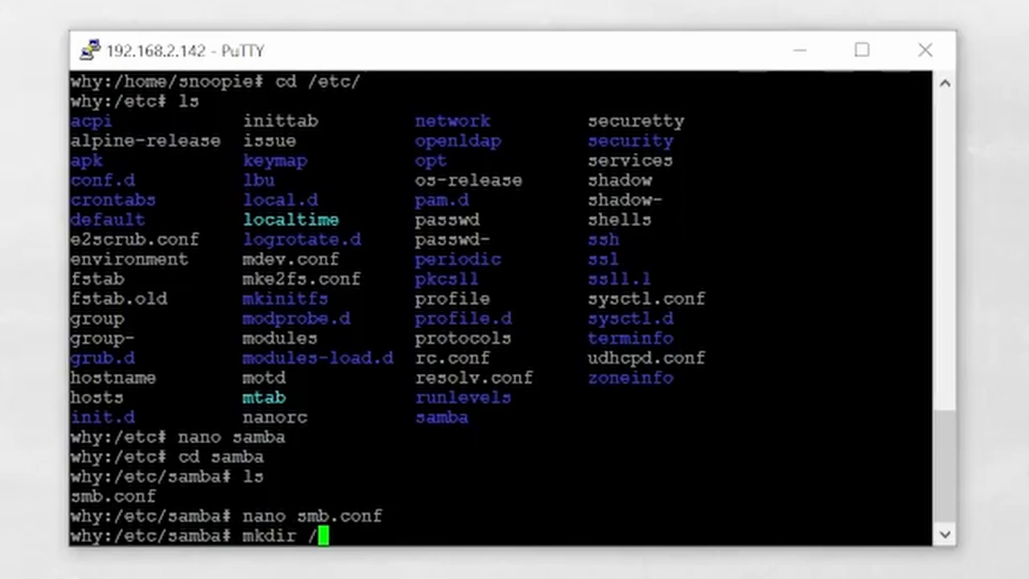
text(share)
text([)
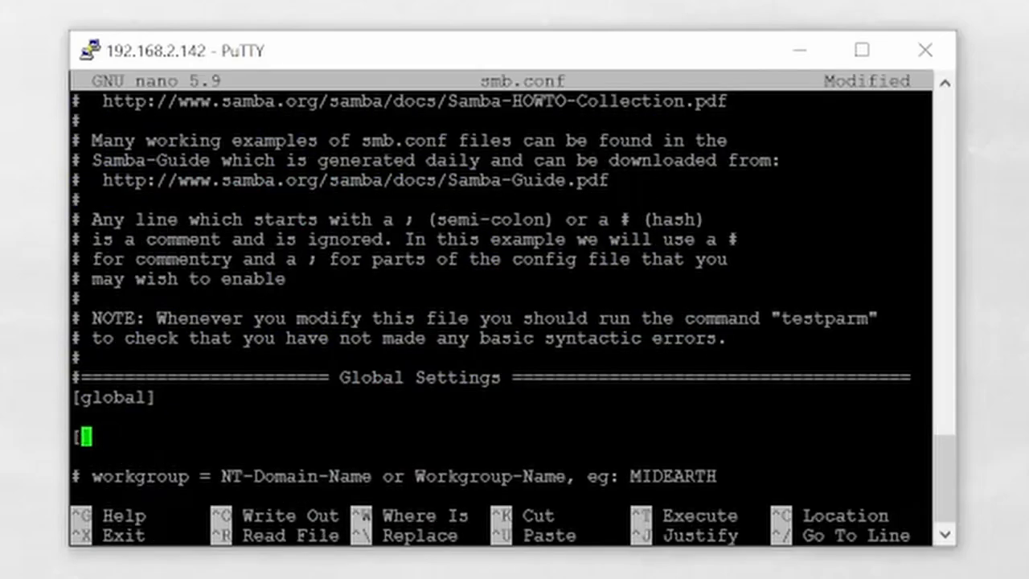
Step: Add a [PlaceHolder] share section to smb.conf below [global]
text(P)
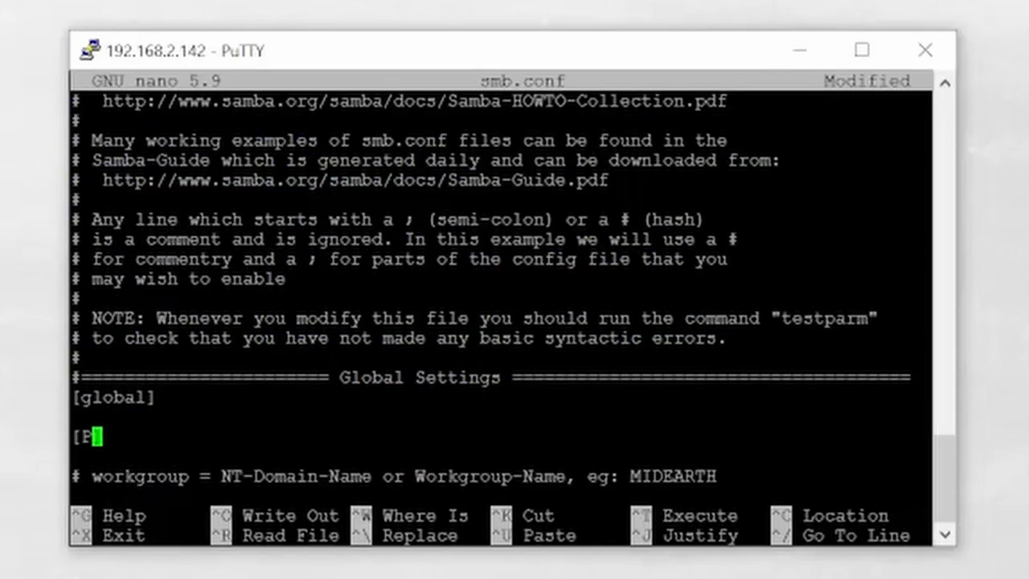
text(laceH)
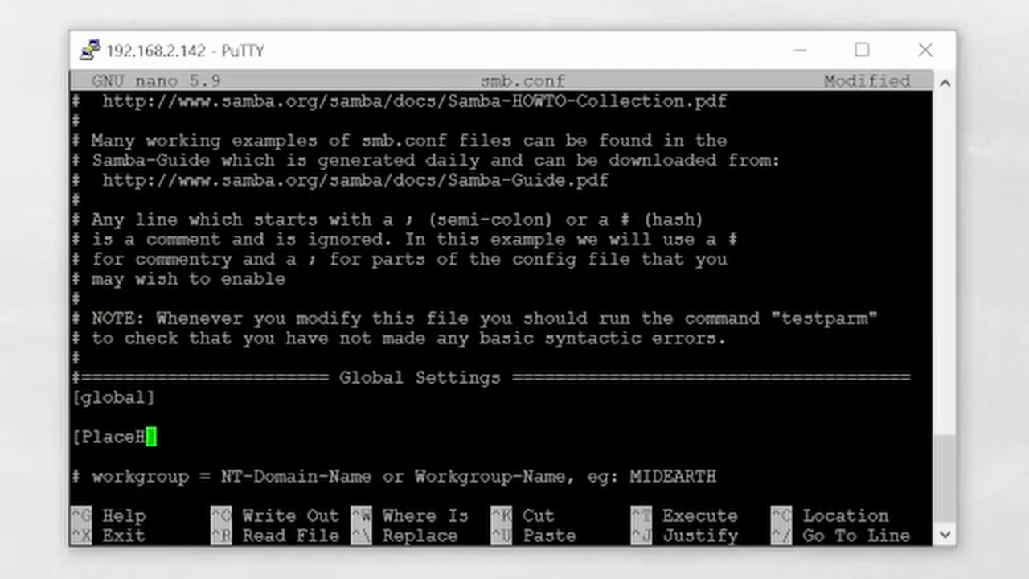
text(older)
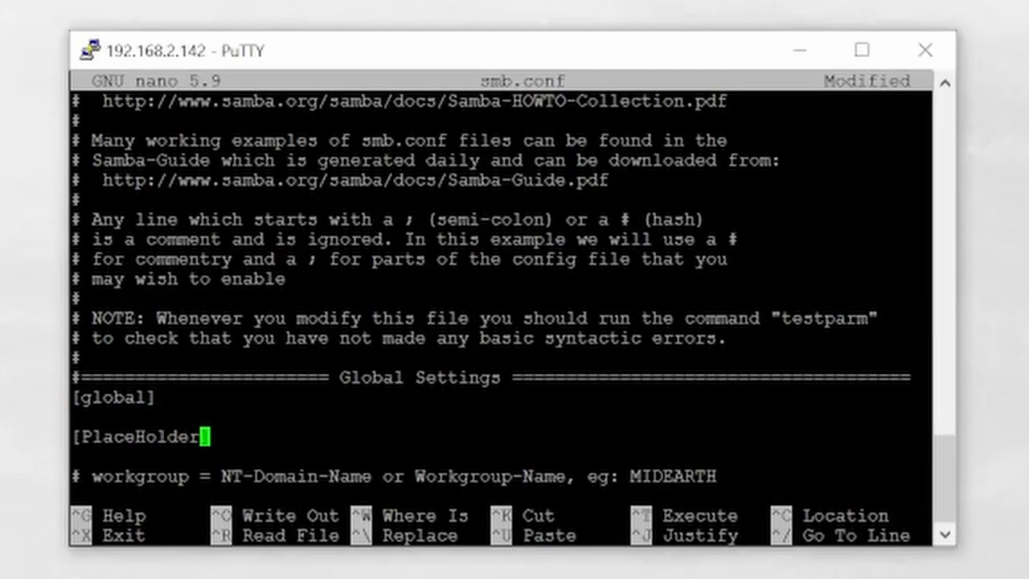
key(Enter)
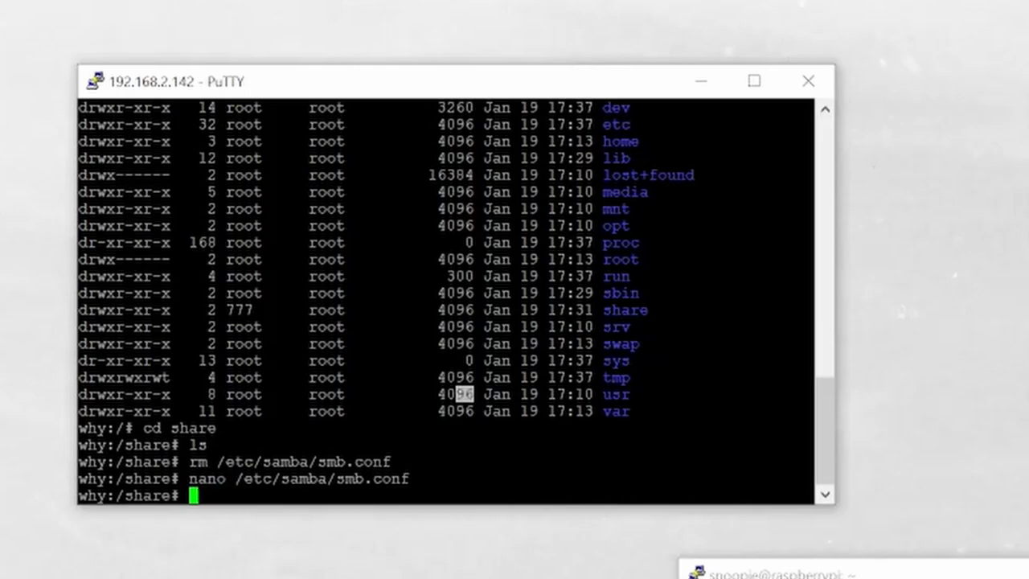
Step: Define PlaceHolder with path /share, valid users snoopie, browsable, writable, read only = no
text(su)
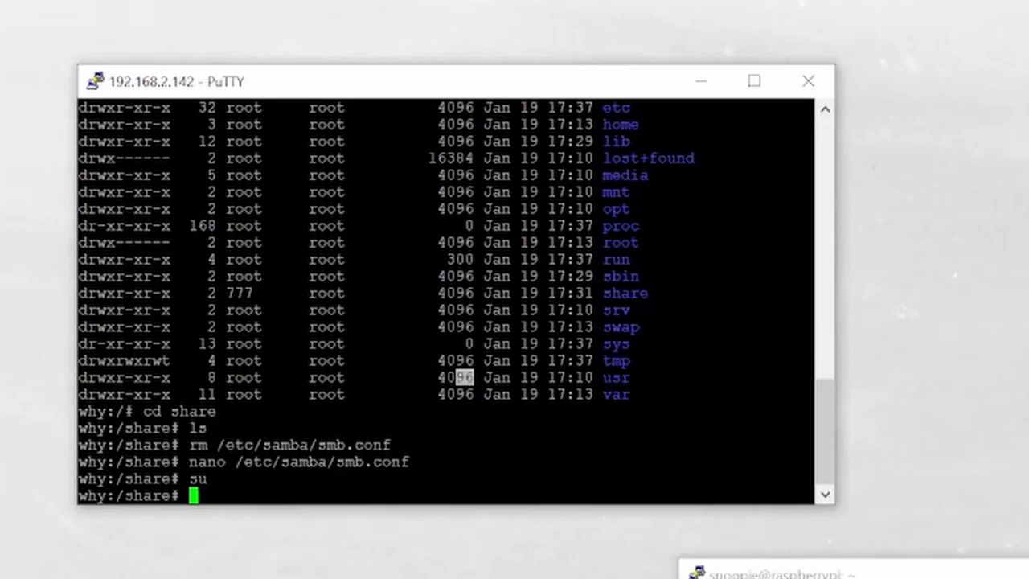
text(apk del)
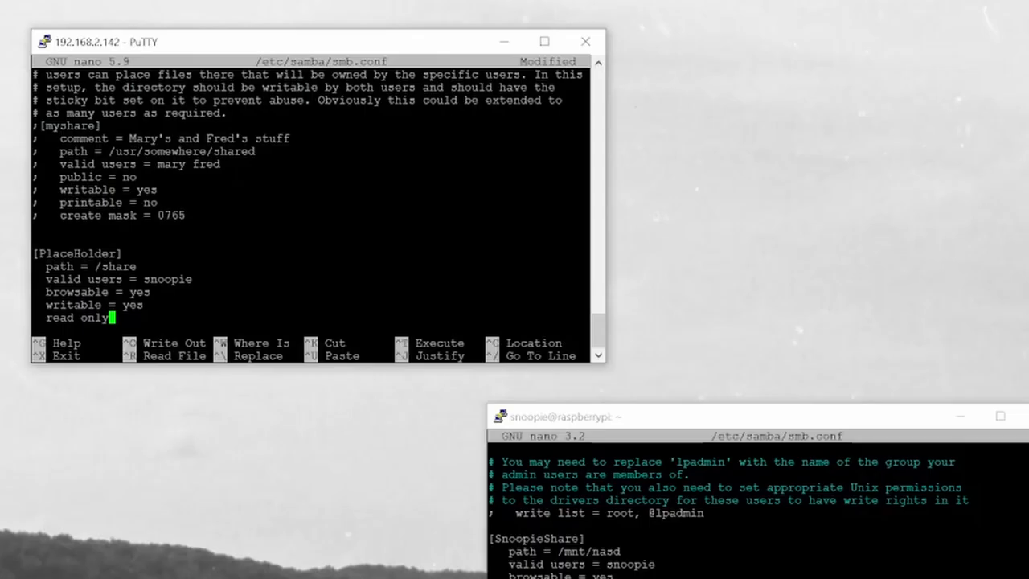
text(= no)
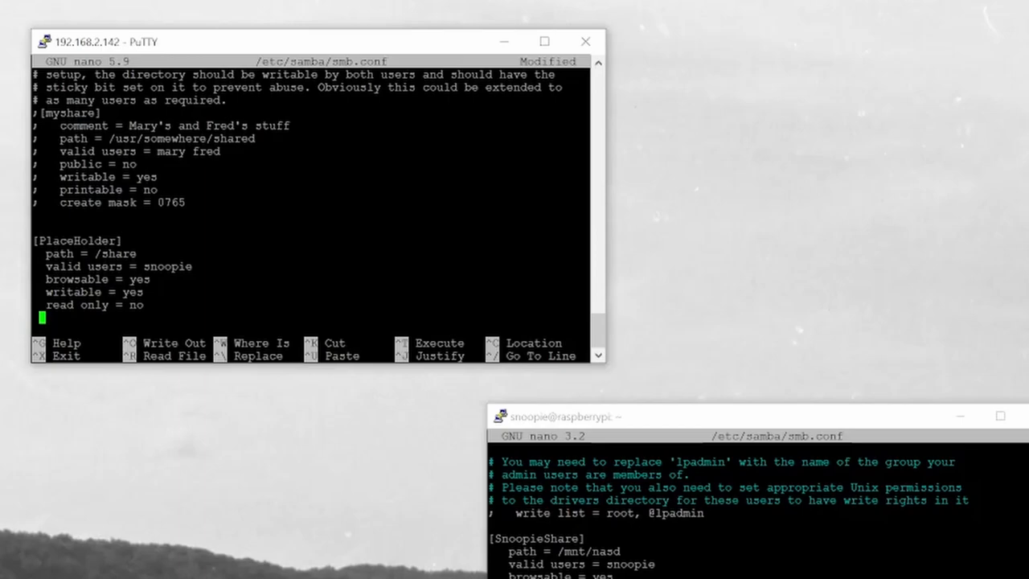
text(pub)
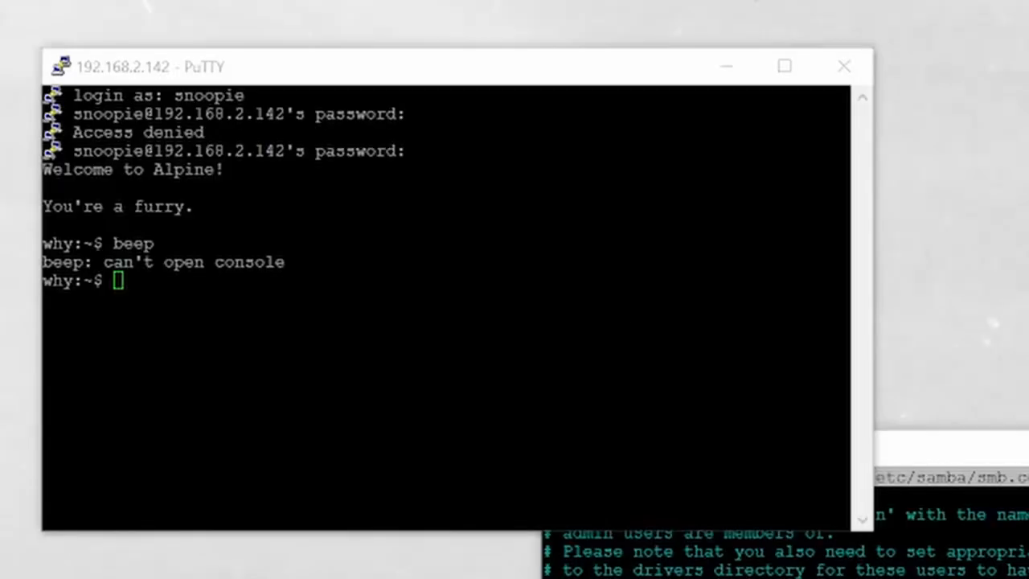
Step: Start the Samba service as root with rc-service and confirm its status is started
text(rc)
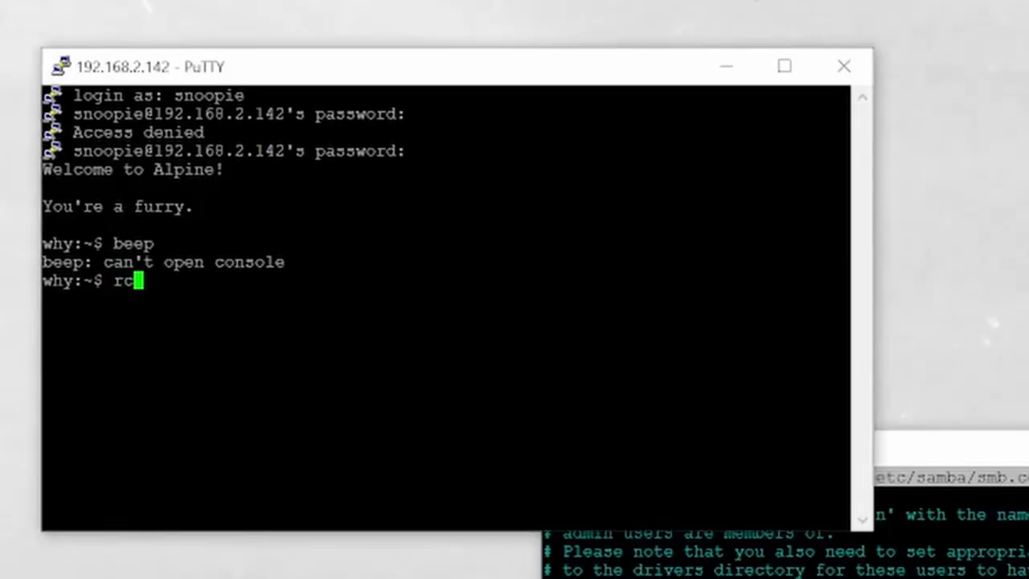
text(-service)
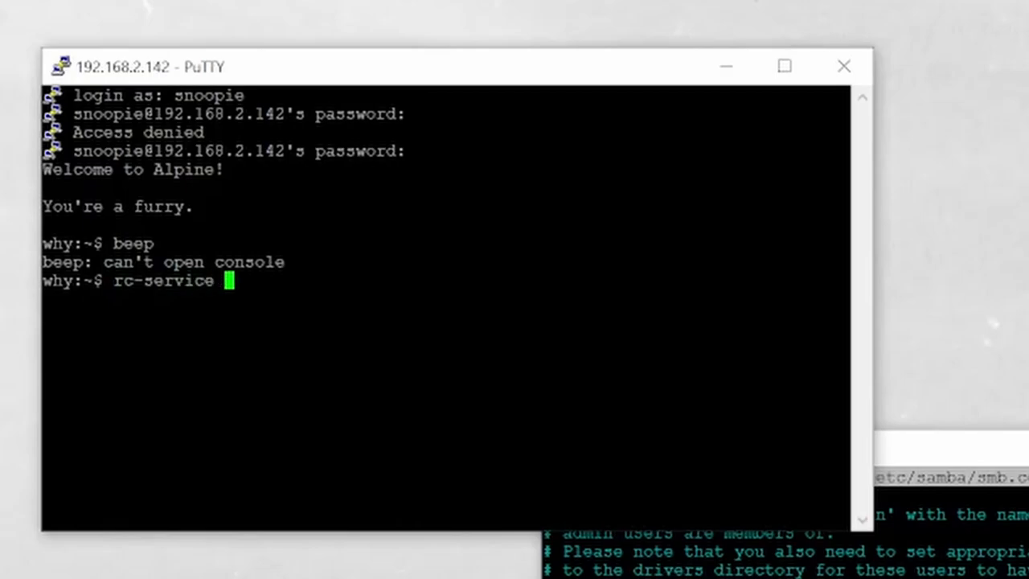
text(samba)
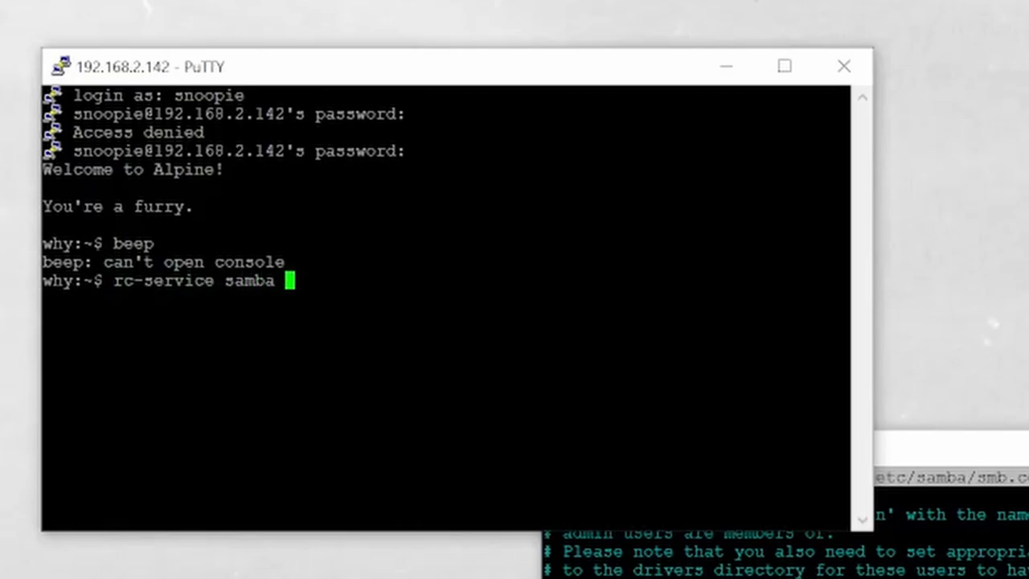
text(status)
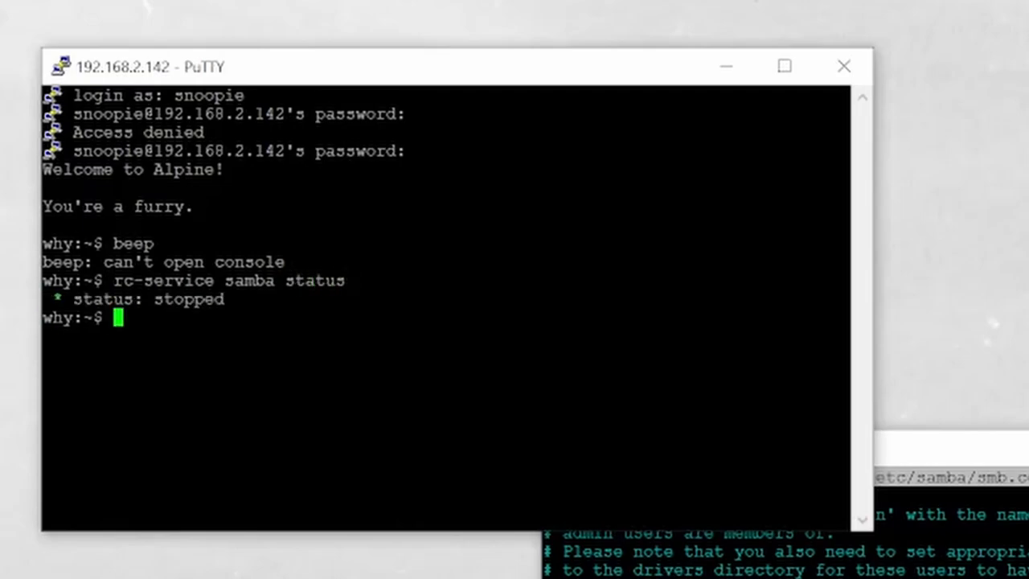
text(rc-service samba start)
text(sudo )
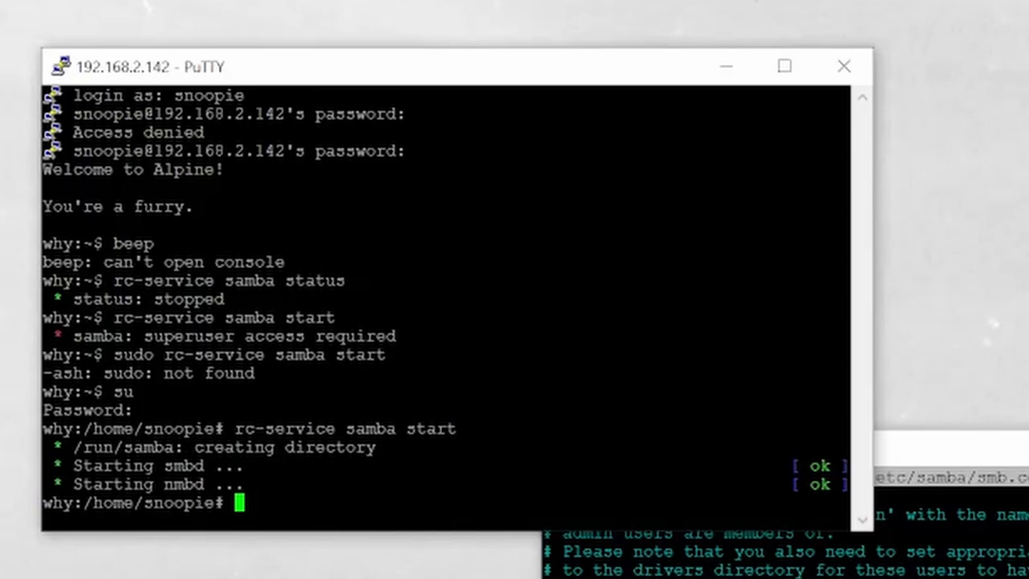
text(rc-service samba st)
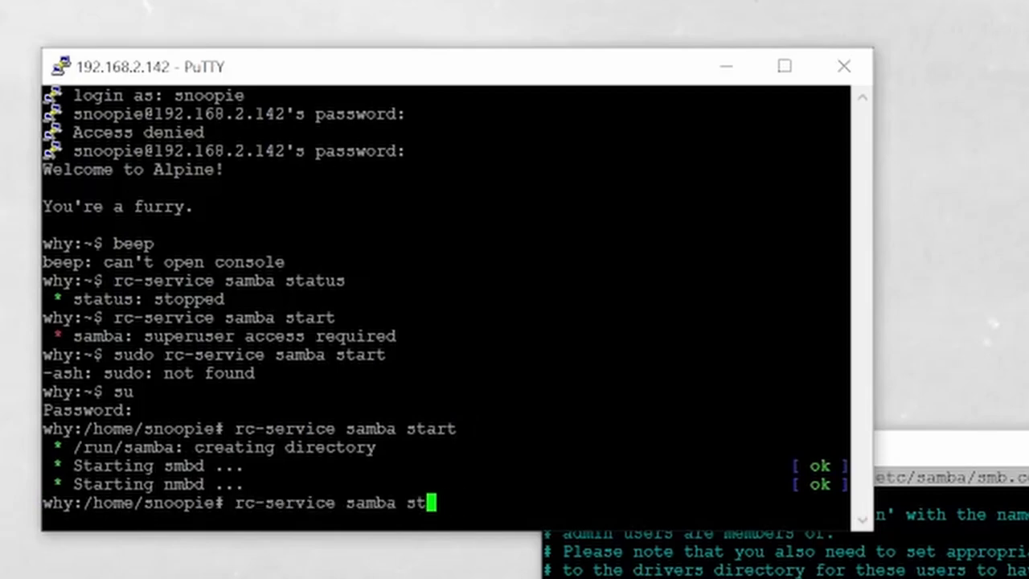
key(Return)
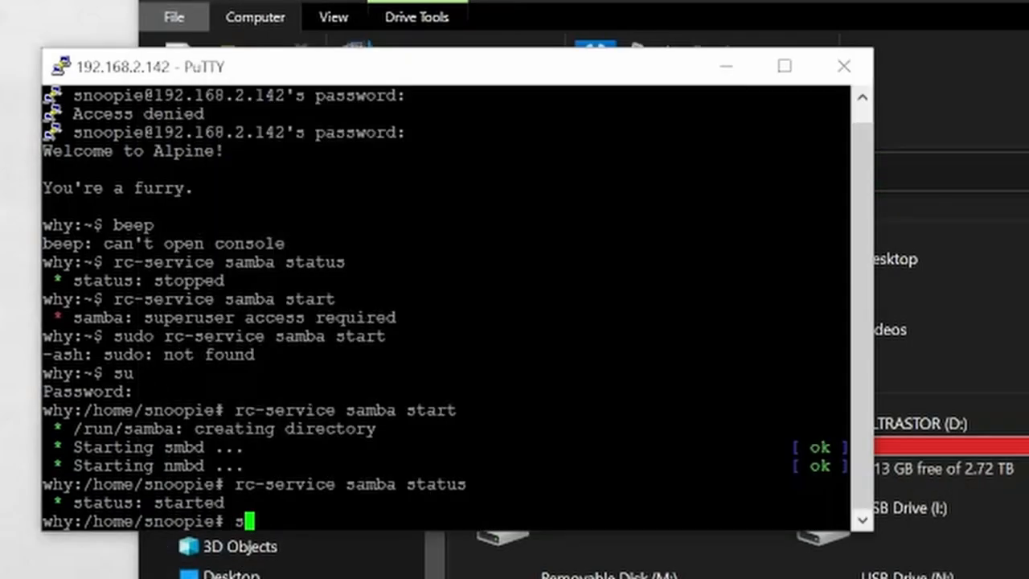
Step: Set a Samba password for snoopie with smbpasswd
text(mbpasswd)
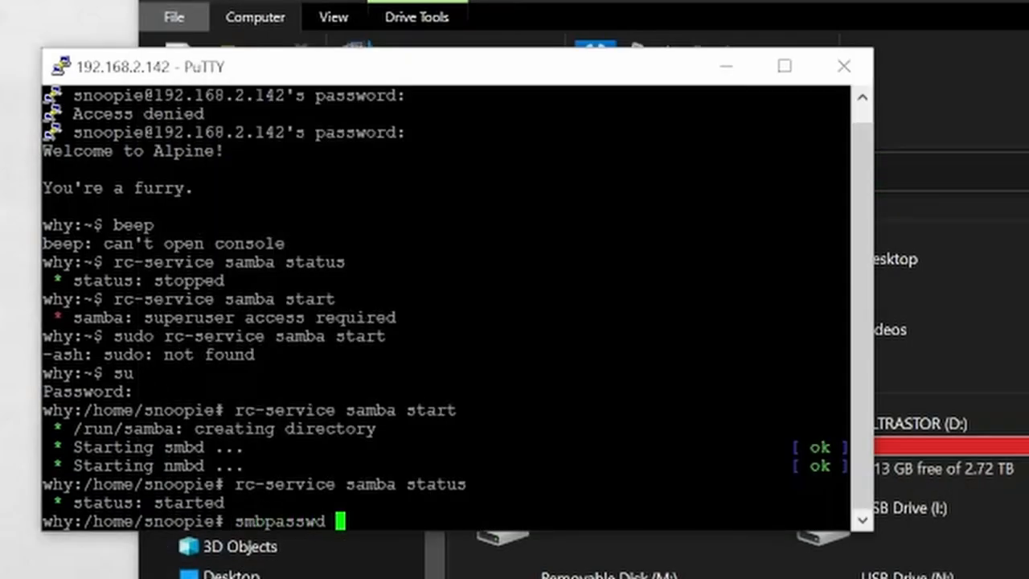
text(snoopie)
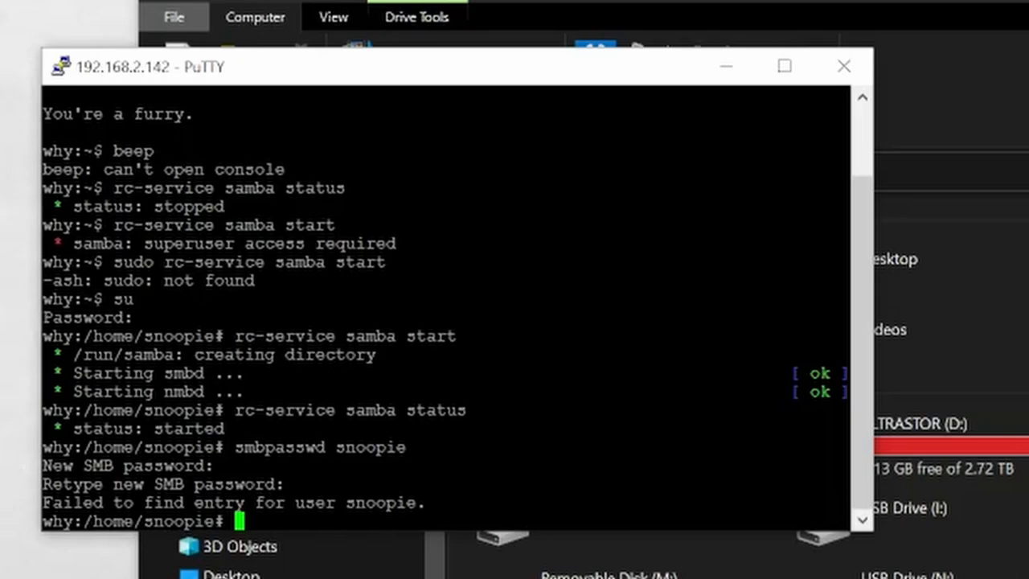
text(smbpasswd snoopie)
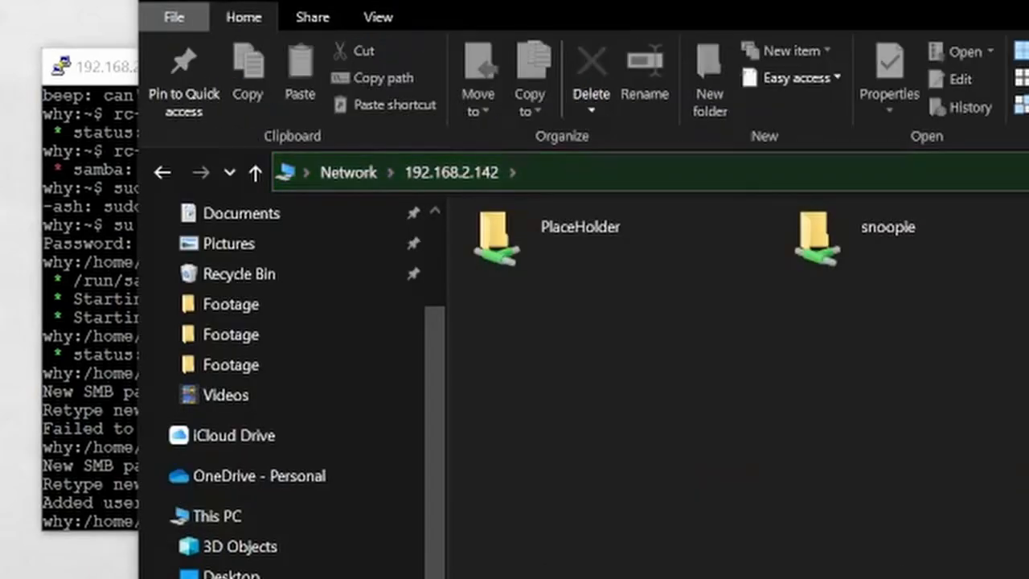
Step: Paste alpine-standard-3.15.0-x86_64.iso into the PlaceHolder share, replacing the existing copy
double_click(496, 238)
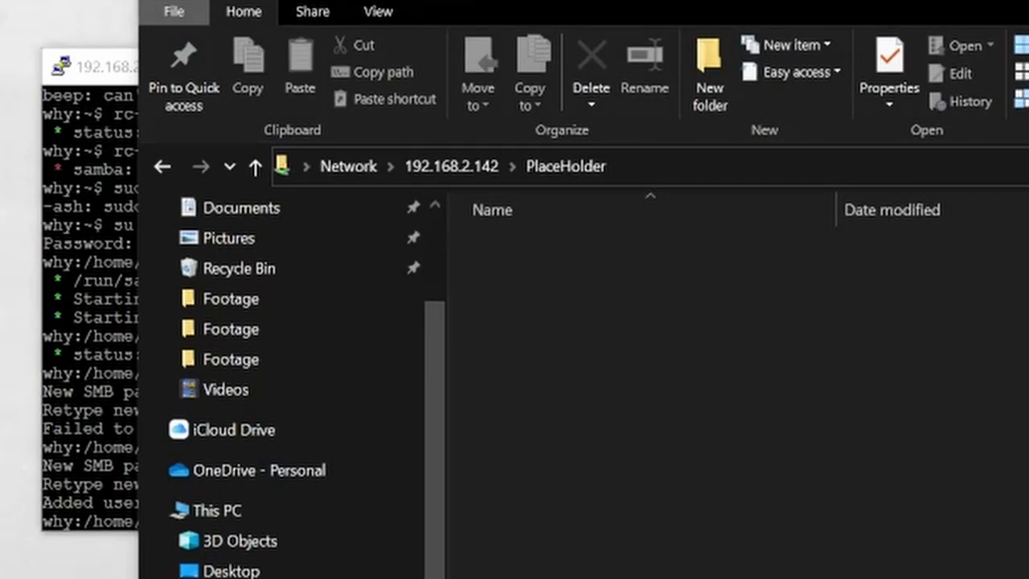
mouse_move(815, 550)
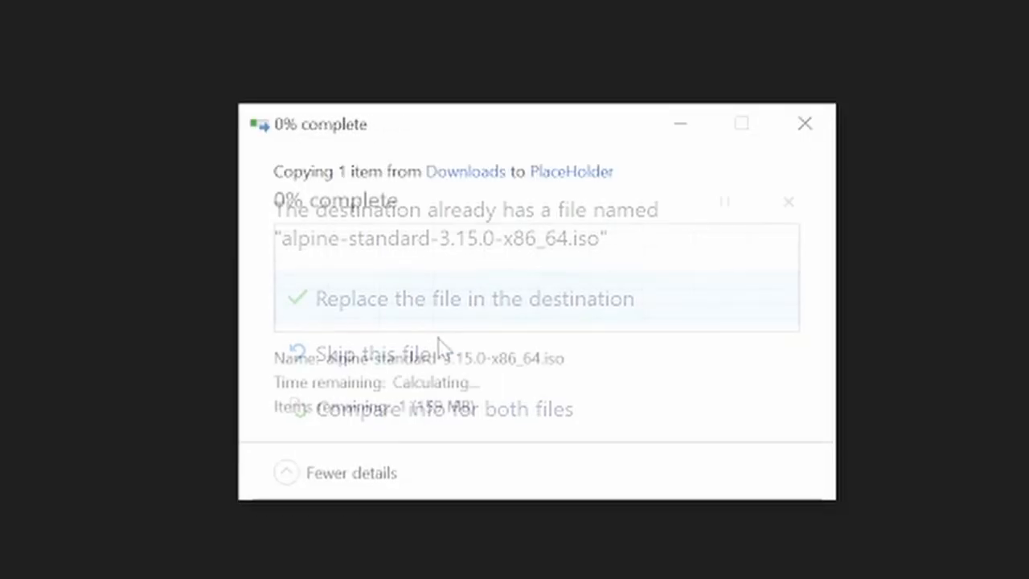
click(459, 299)
text(fidks)
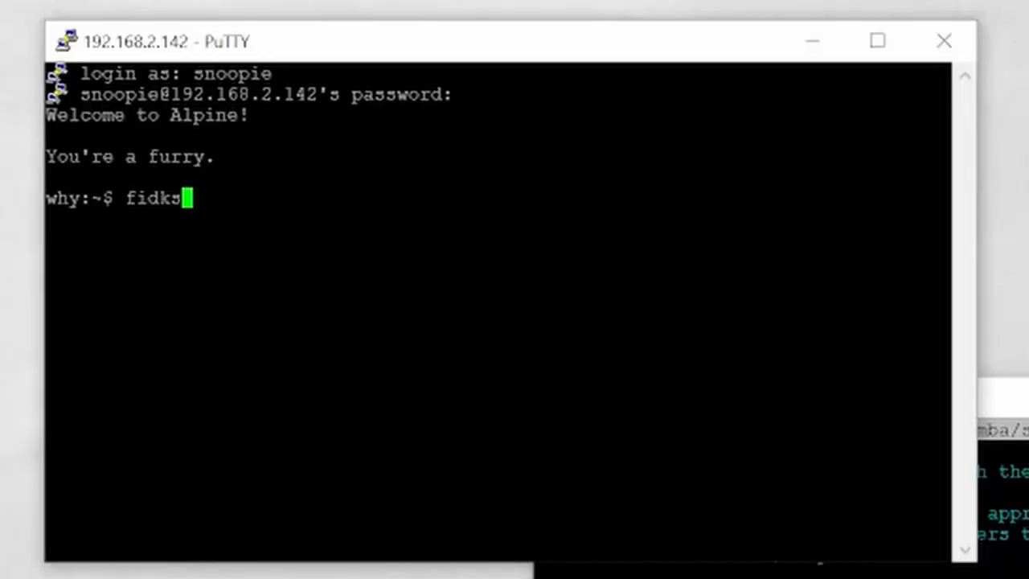
Step: List disk partitions and UUIDs with fdisk -l and blkid
key(BackSpace)
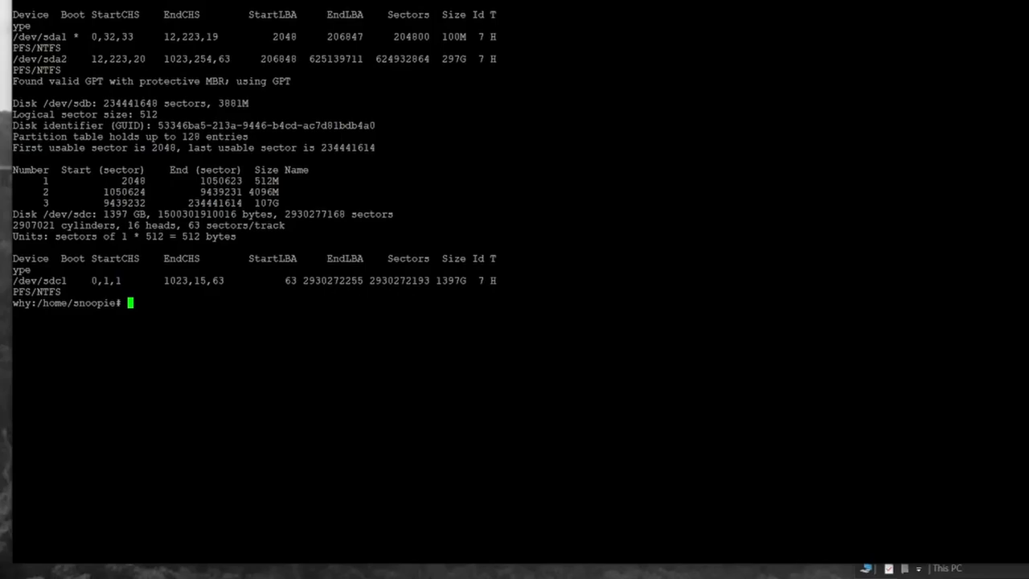
text(fdisk -l)
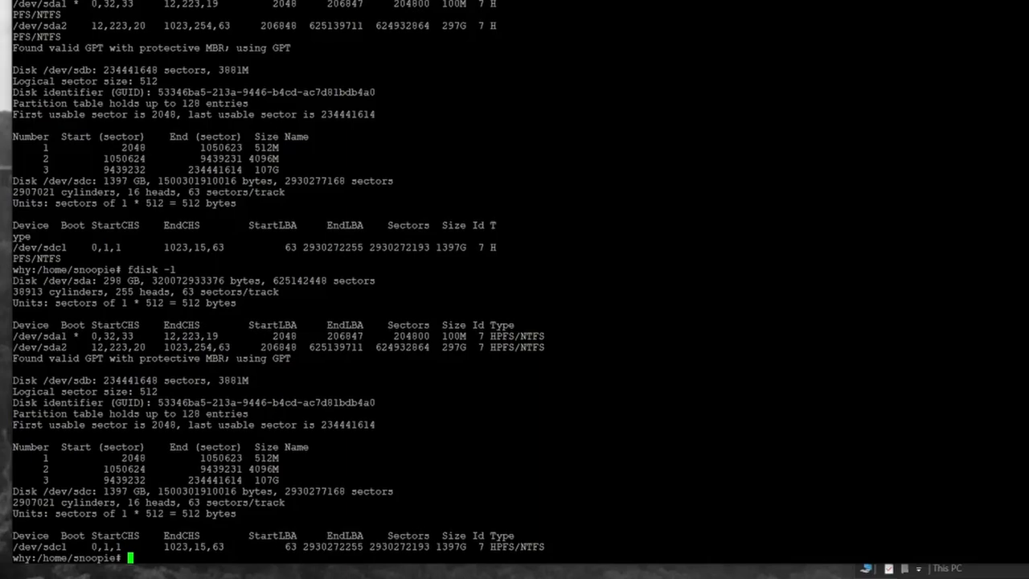
text(blkid)
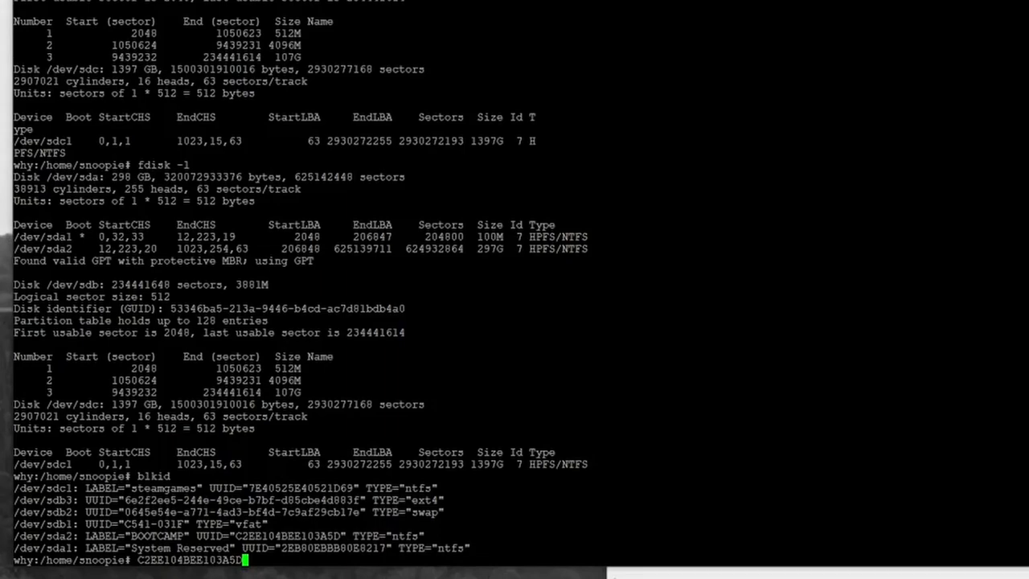
key(ctrl+c)
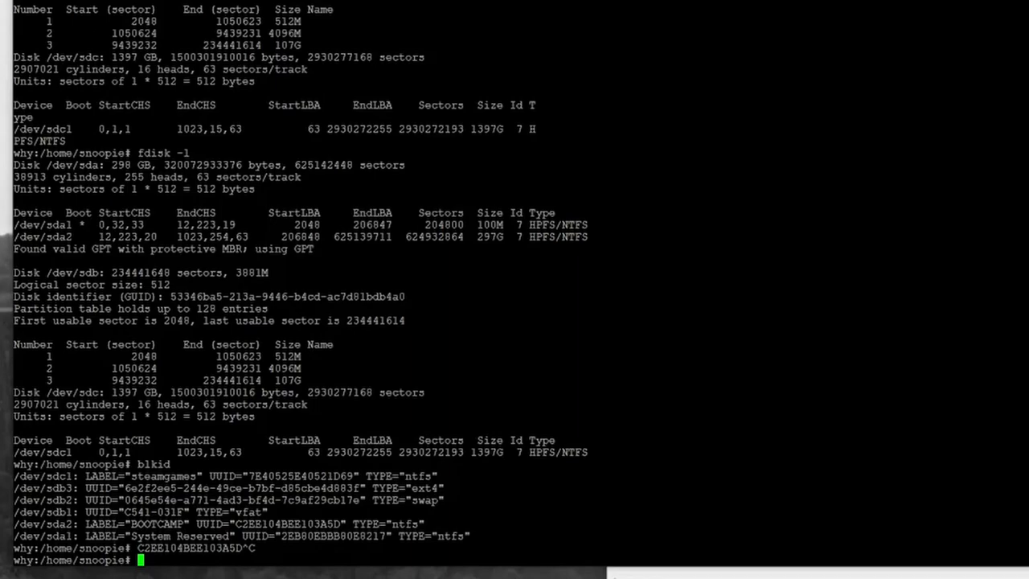
Step: Create the /share/steamgames mount point folder
text(mkdir /)
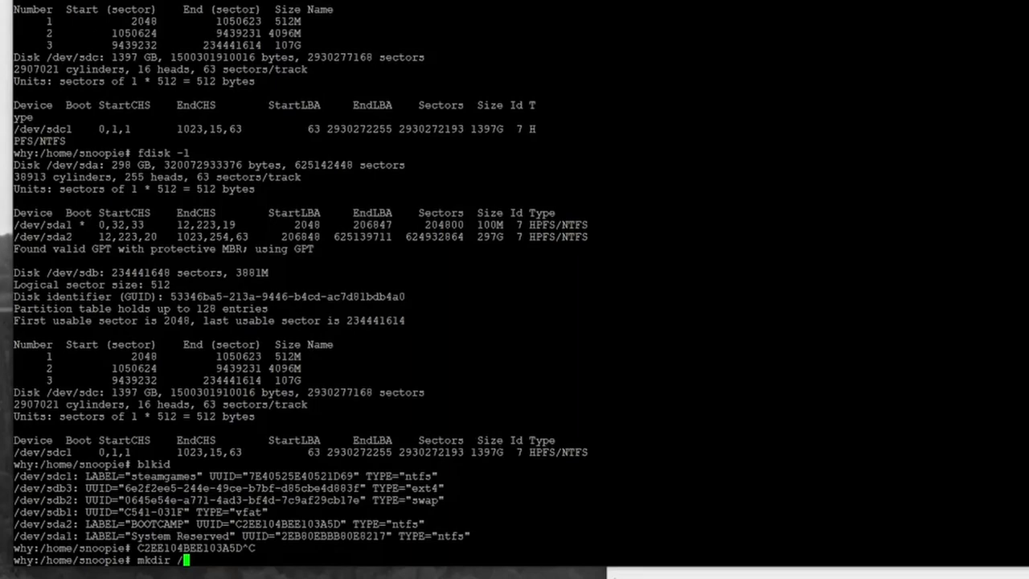
text(sha)
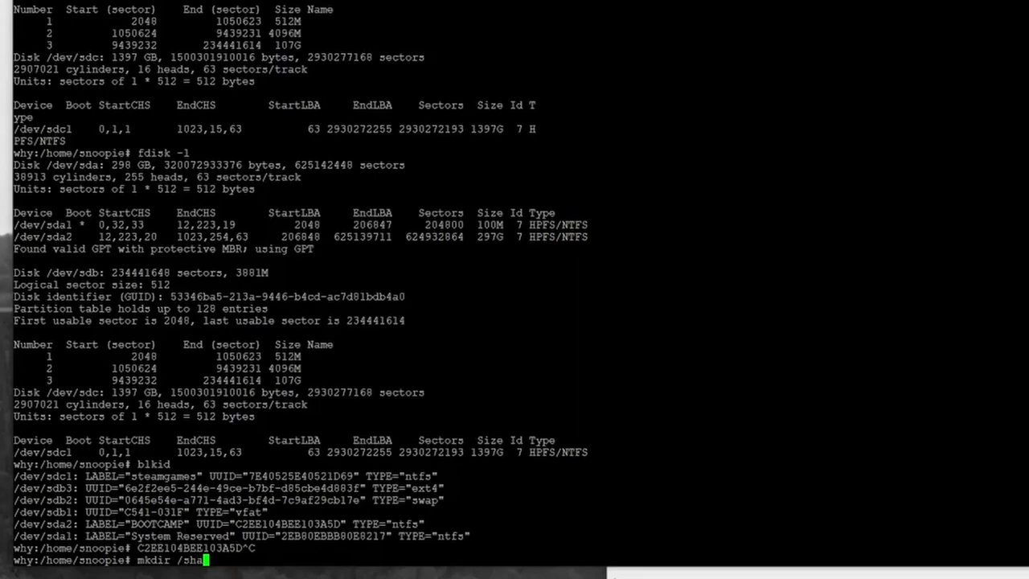
text(re/)
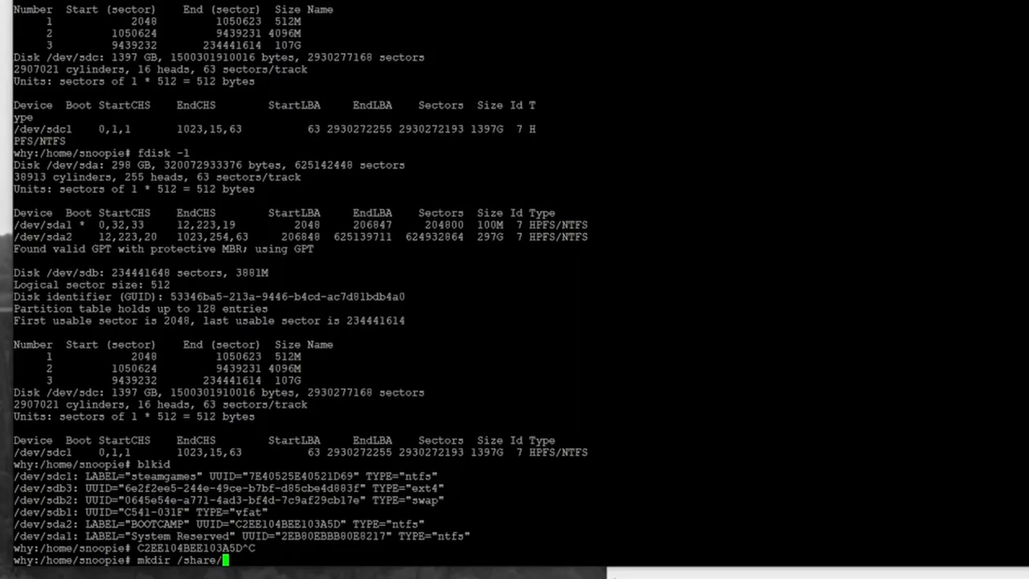
text(steamgam)
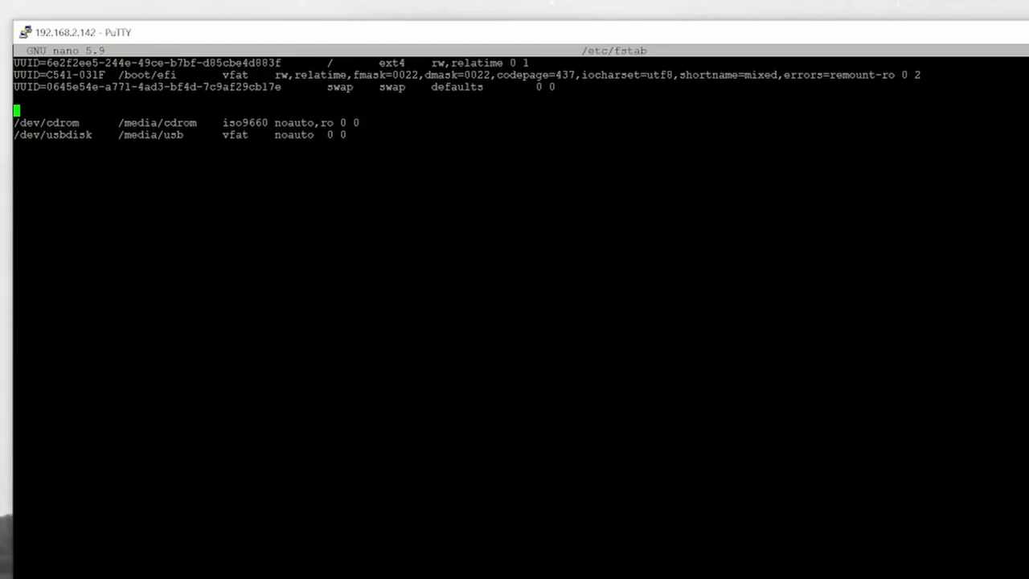
Step: Enter the fstab line UUID=C2EE104BEE103A5D /share/BOOTCAMP, pasting the UUID from the notes
text(UUID=)
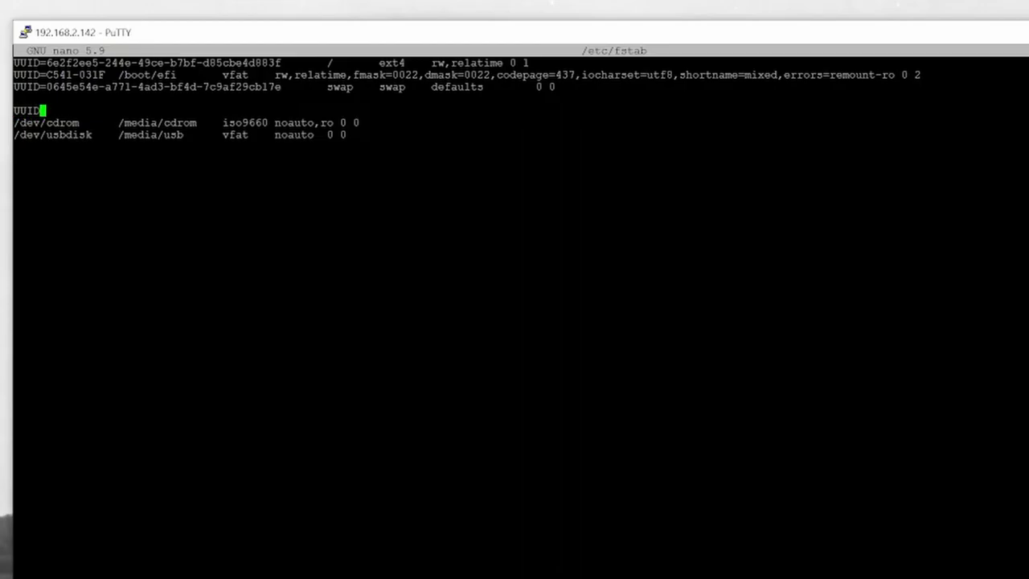
text(=)
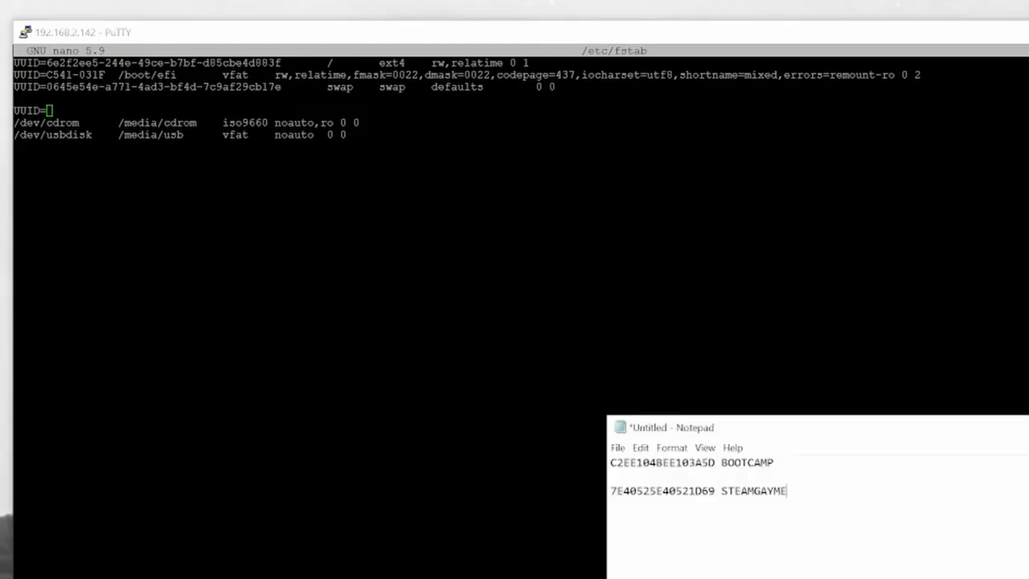
double_click(660, 463)
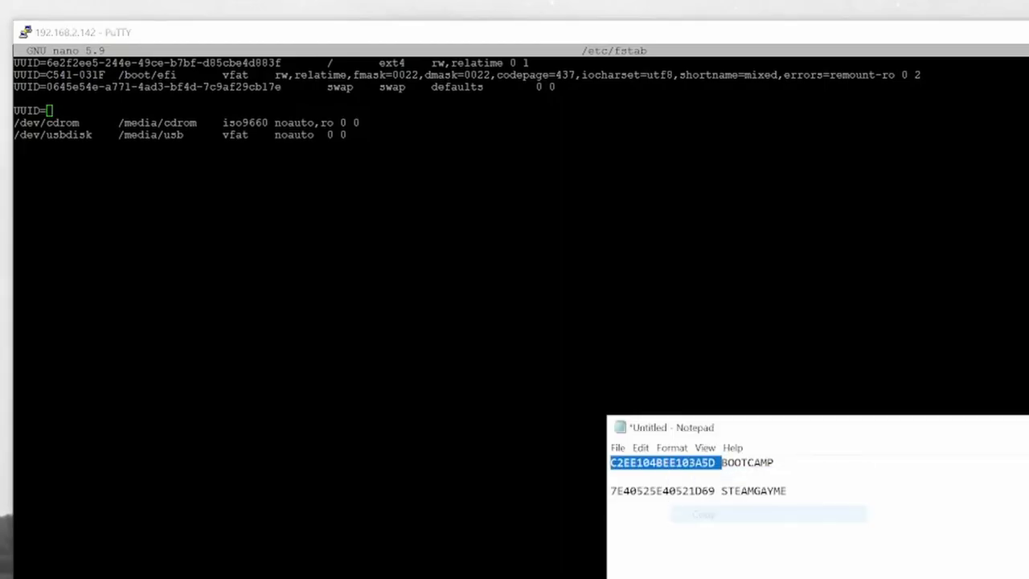
text(C2EE104BEE103A5D /)
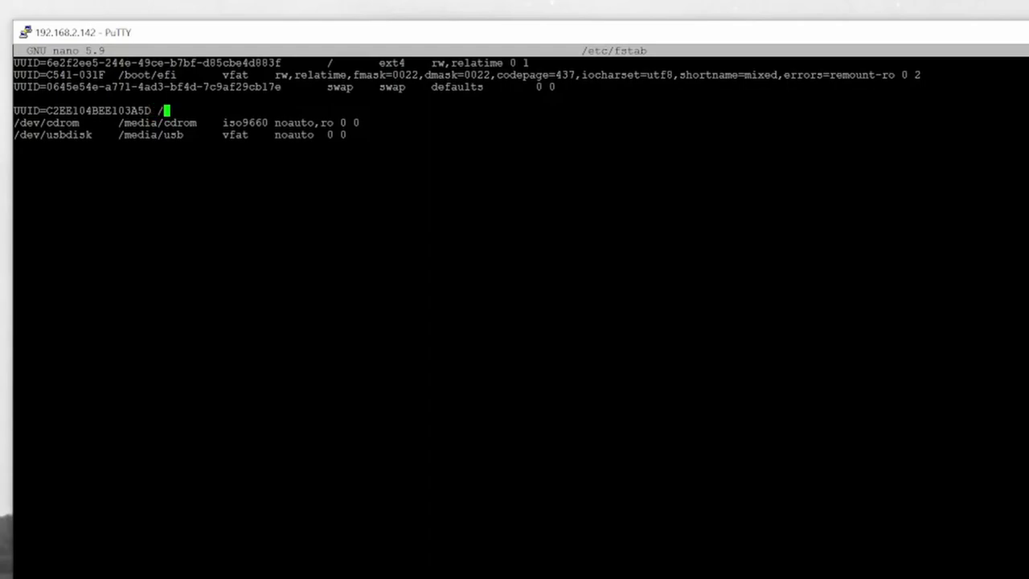
text(share/)
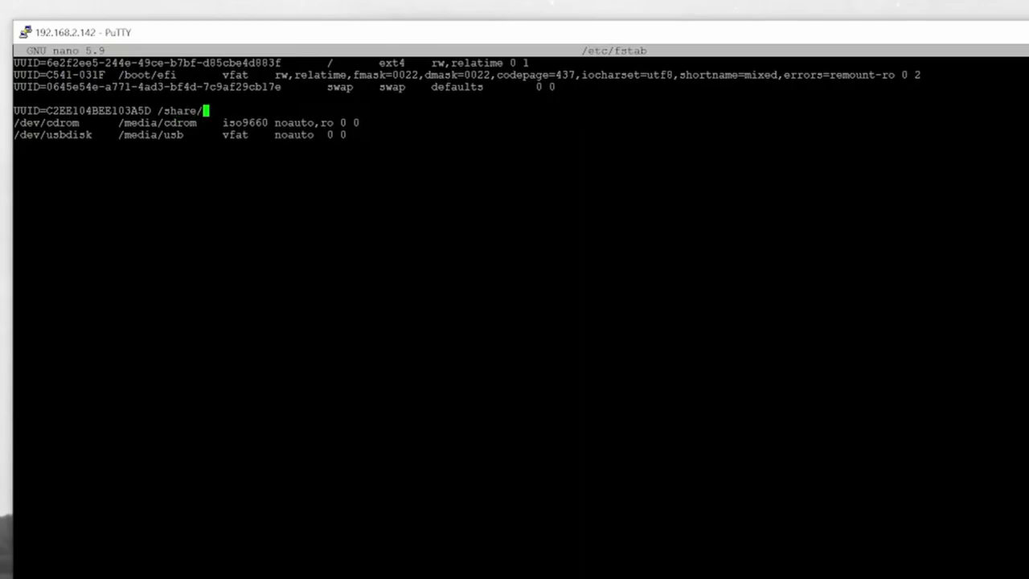
text(BOOTCAMP)
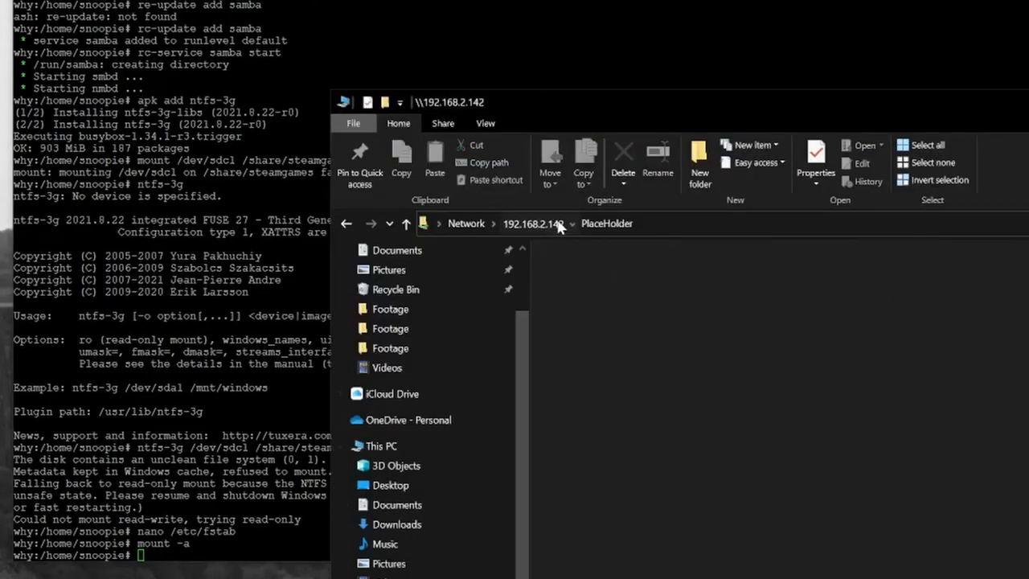
Step: Run mount -a and browse into the bootcamp folder on \\192.168.2.142\PlaceHolder
click(608, 224)
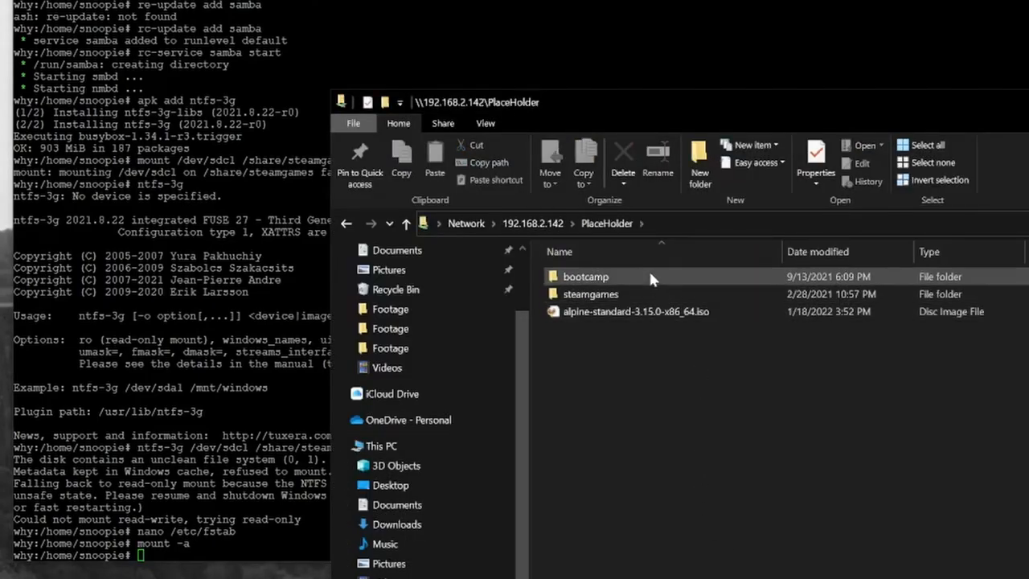
double_click(586, 277)
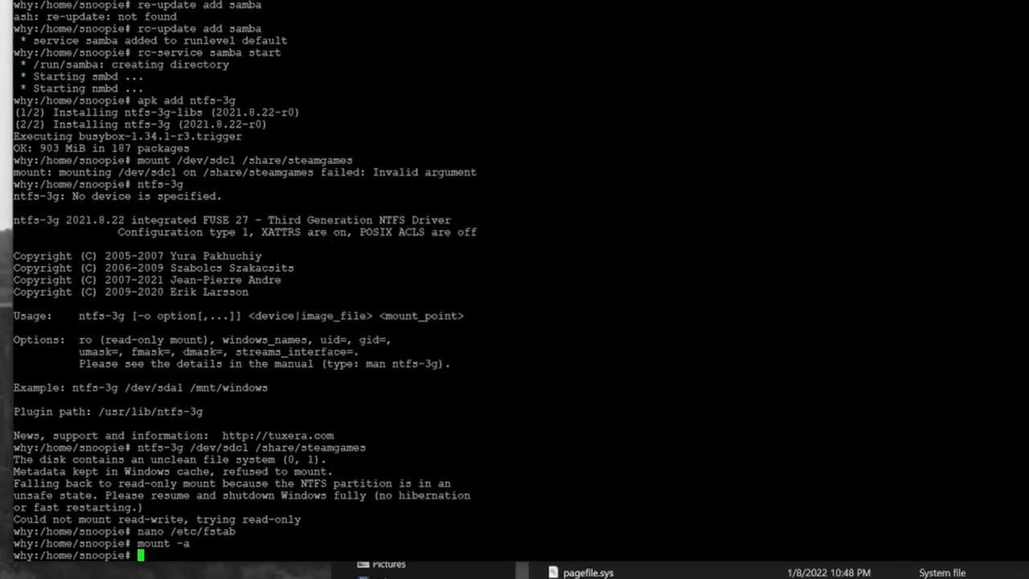
key(Enter)
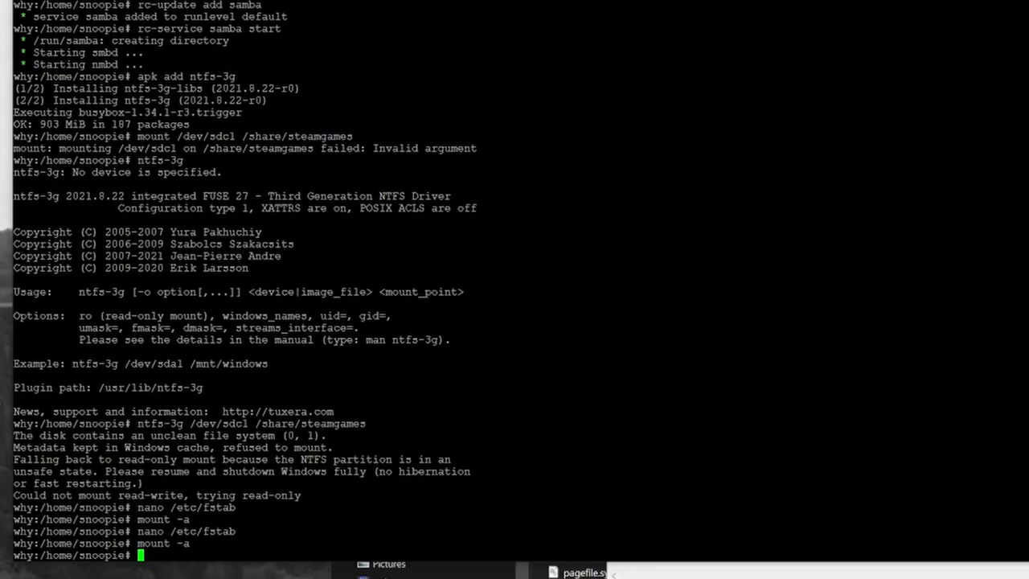
Step: Reboot the NAS and open the steamgames folder listing the mounted drive's files
text(reboot)
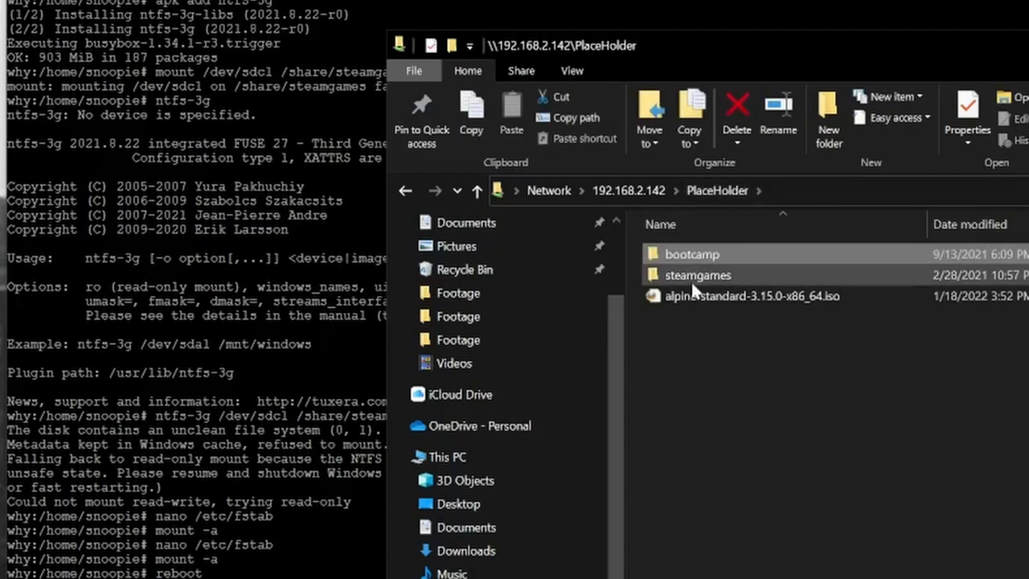
double_click(701, 275)
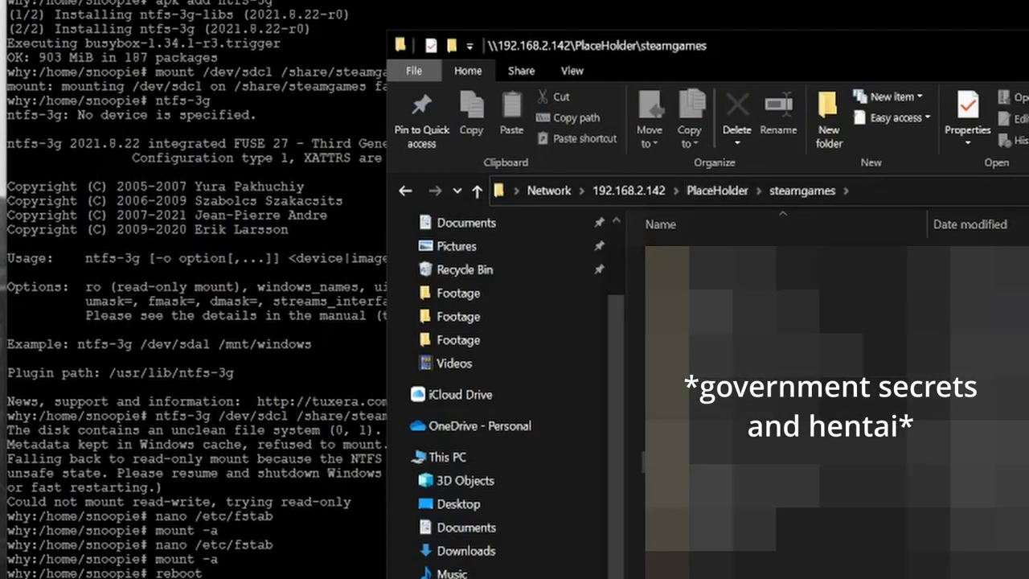
click(477, 189)
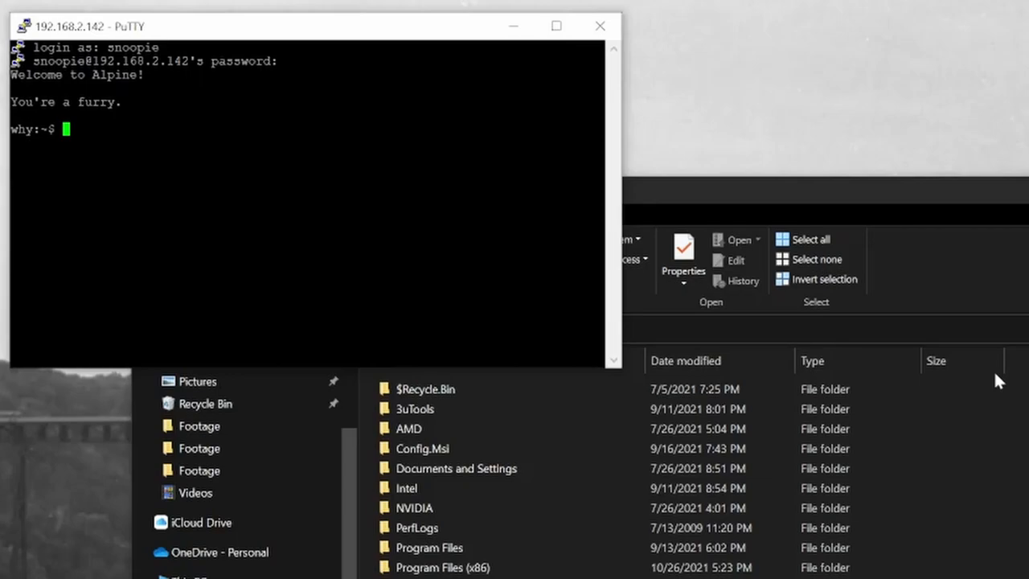
Step: Run fdisk -l as snoopie (denied) and start Samba with rc-service samba start
text(fdisk -l)
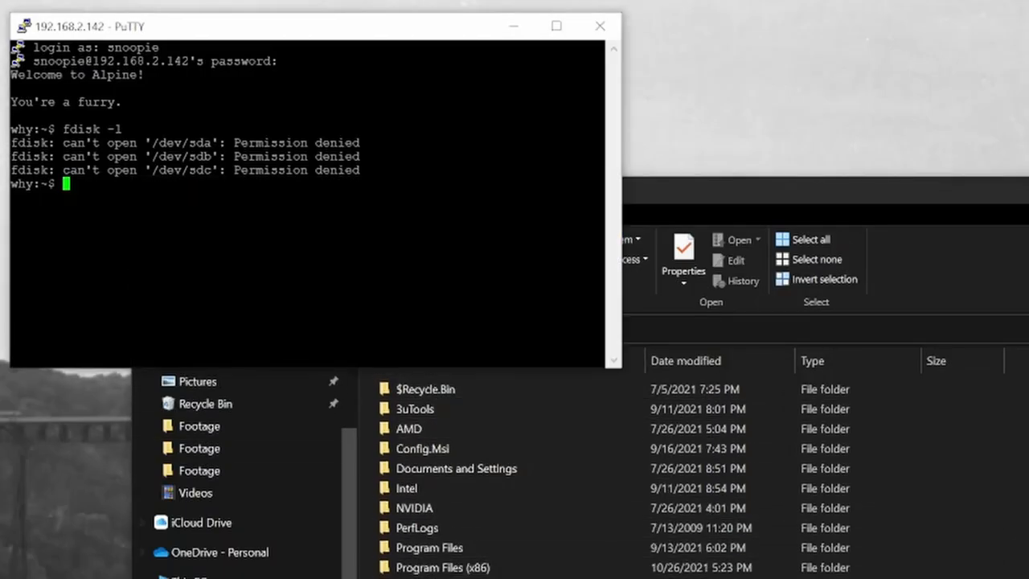
text(rc-)
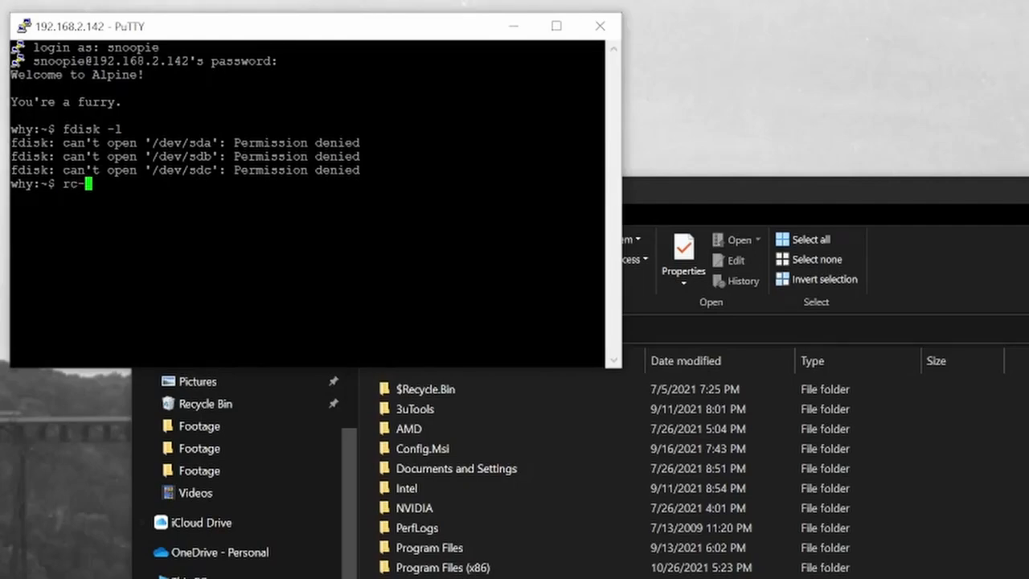
text(se)
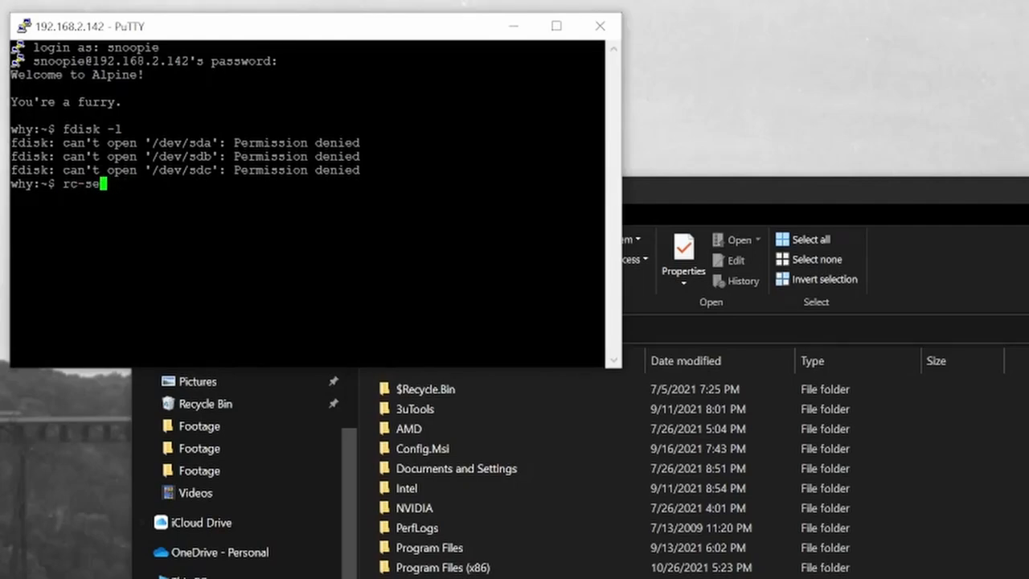
text(rvice)
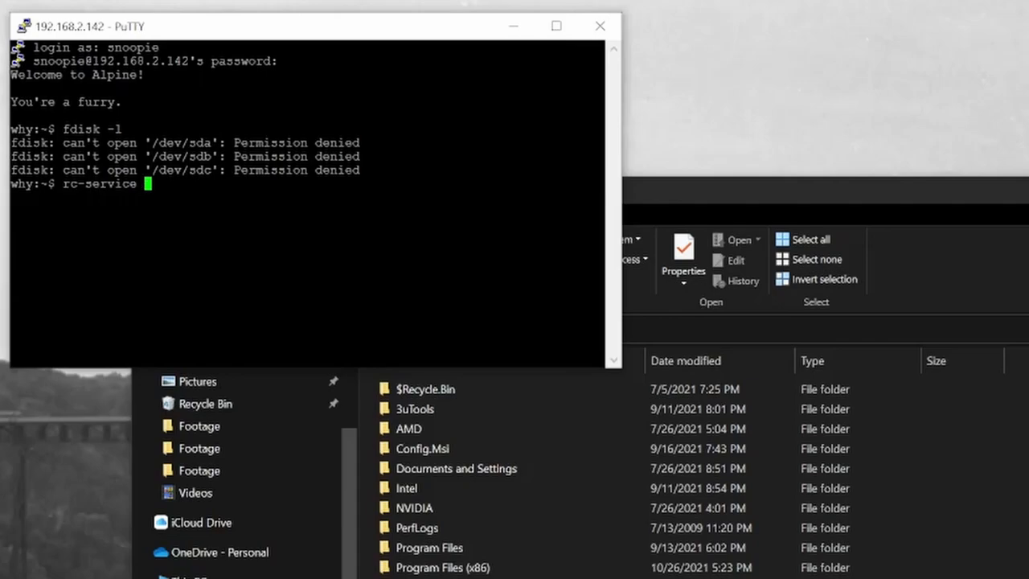
text(samba)
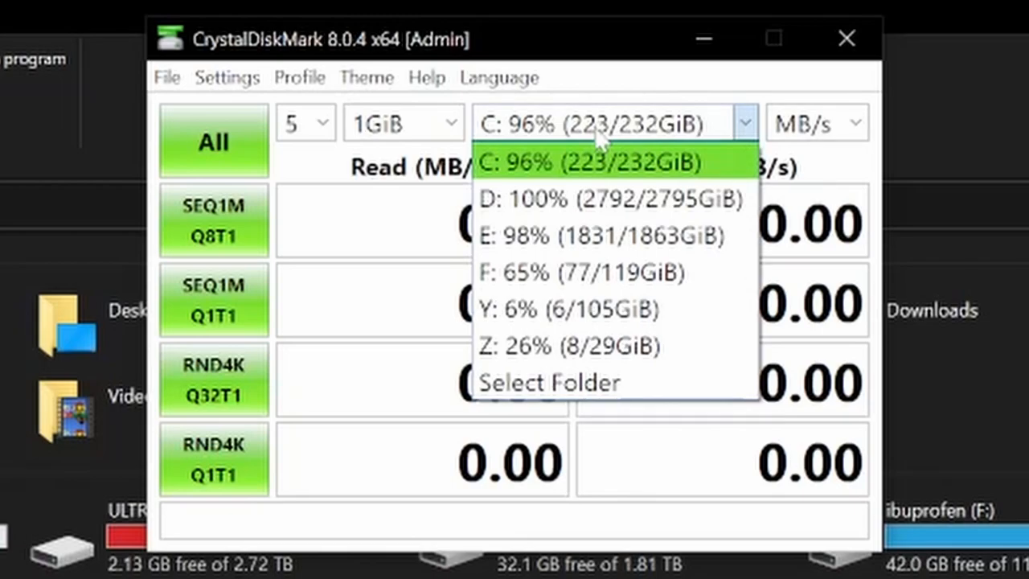
Step: Select drive Y: and launch the full All benchmark run at 512MiB
click(564, 309)
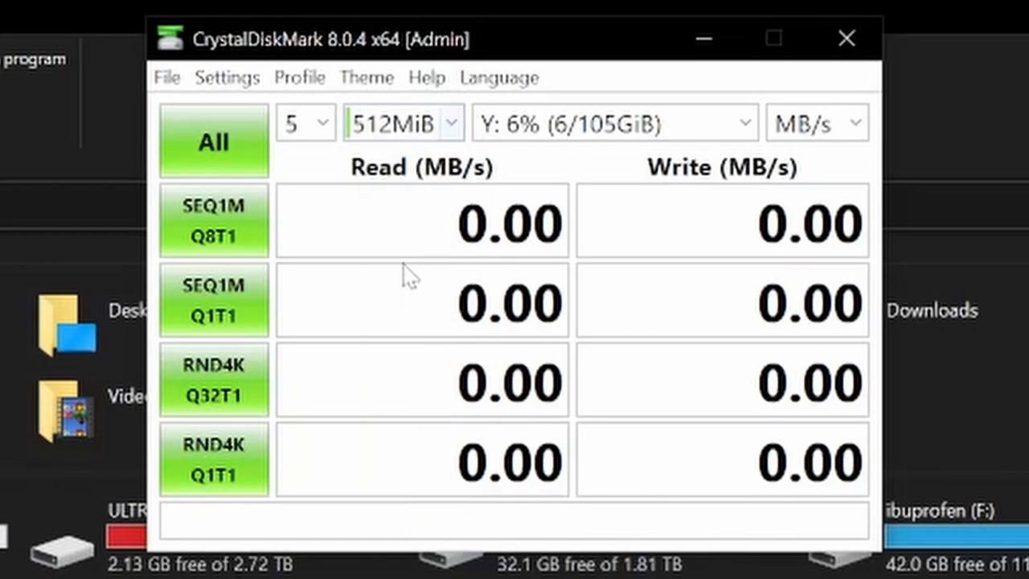
click(212, 141)
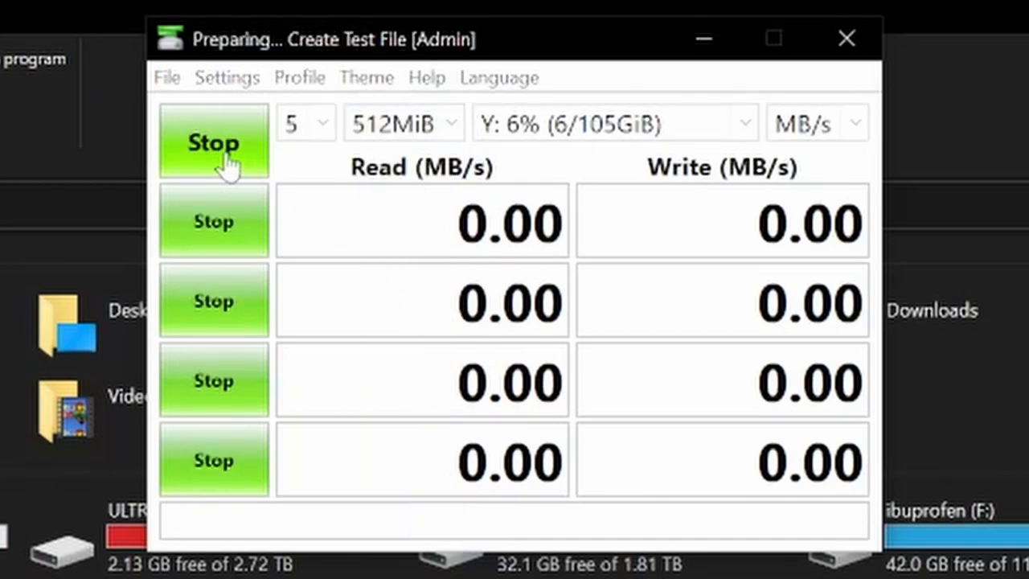